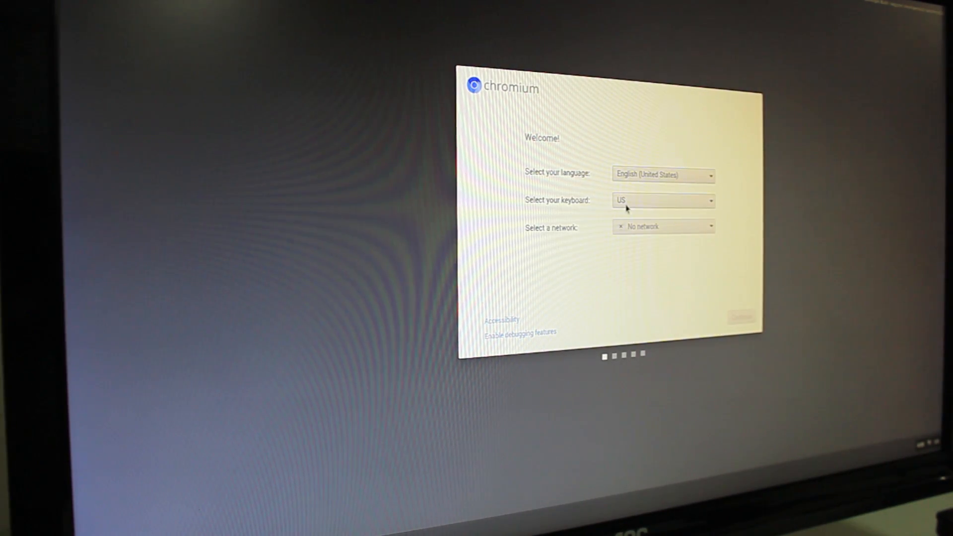
# Step: Select the Wi-Fi network on the Welcome screen and join it with its password
pyautogui.click(663, 227)
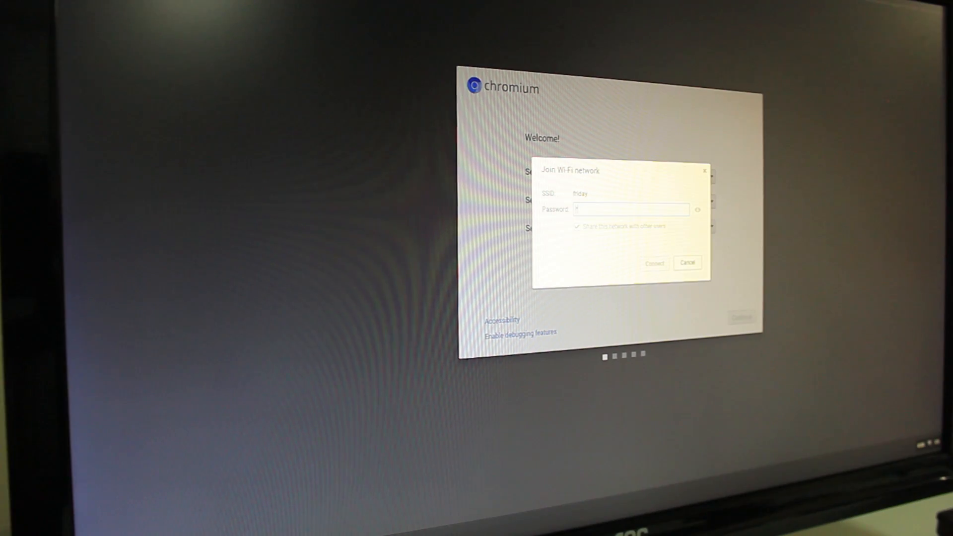
pyautogui.click(654, 262)
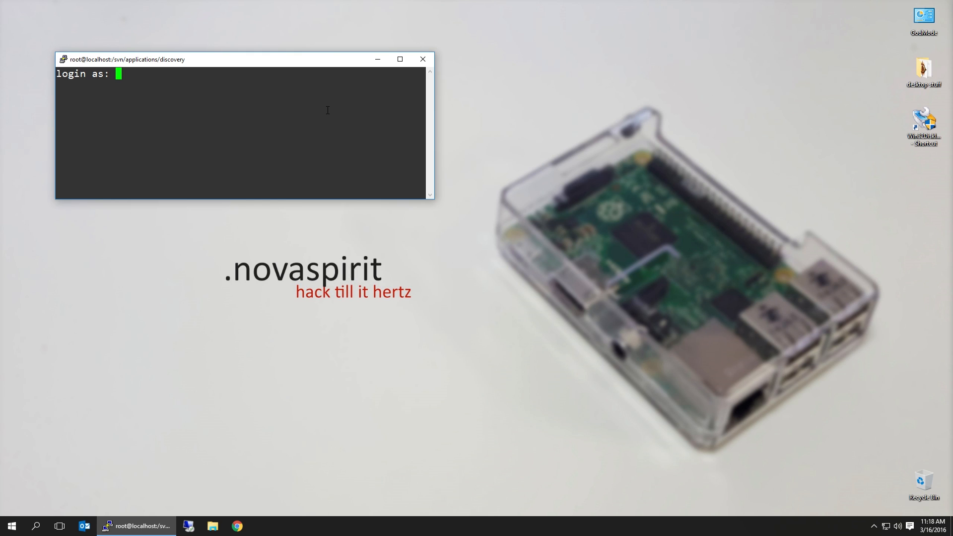
# Step: Log in as chronos and attempt date -s 03/16/2016 without sudo, which fails twice
pyautogui.write('chronos')
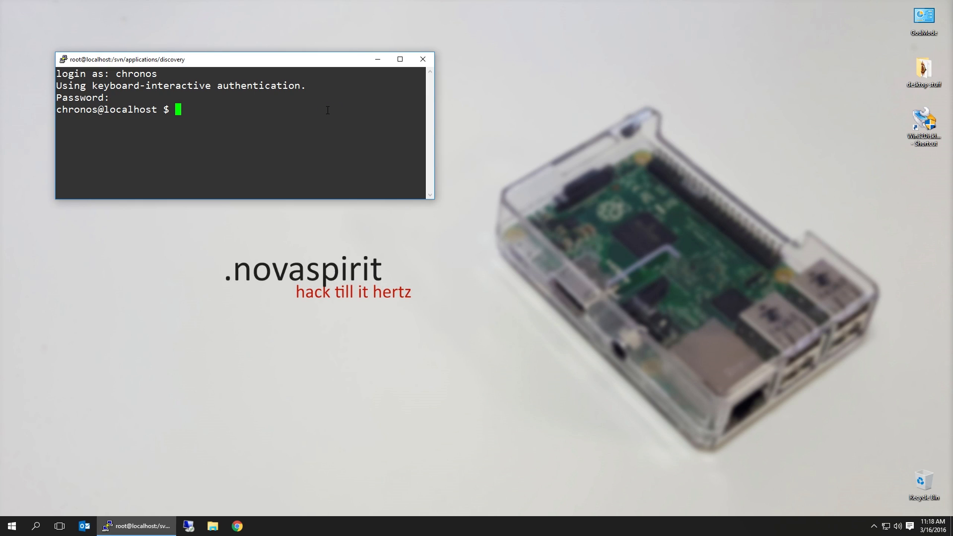
pyautogui.write('data')
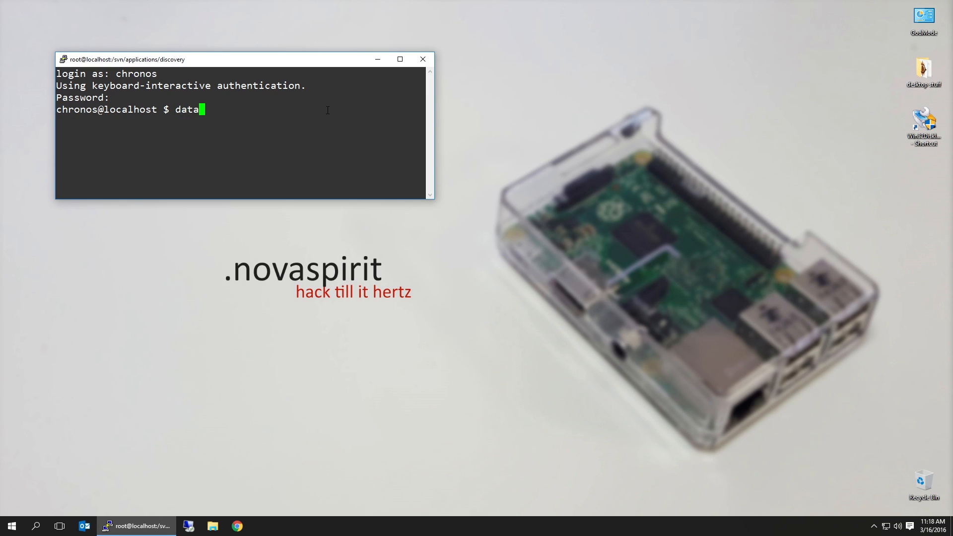
pyautogui.write('-s')
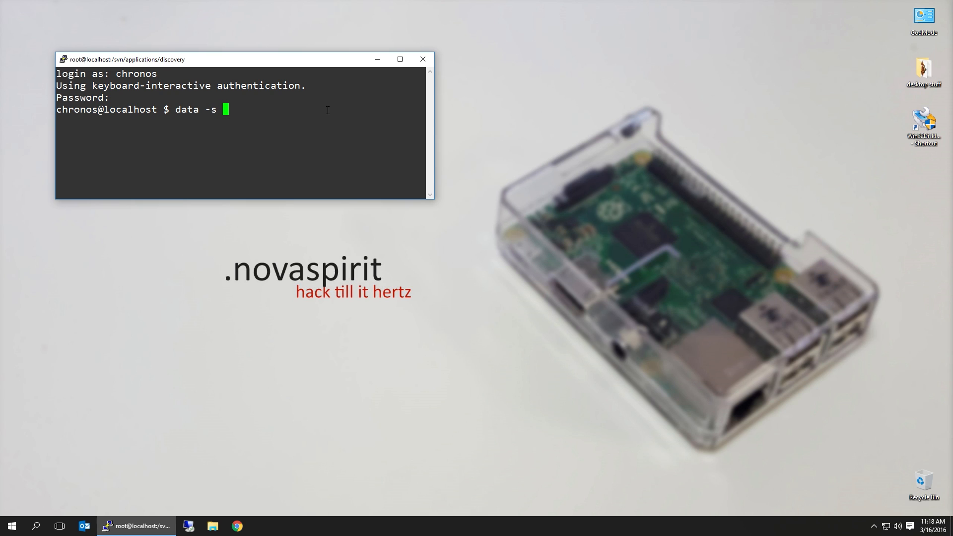
pyautogui.write('03/')
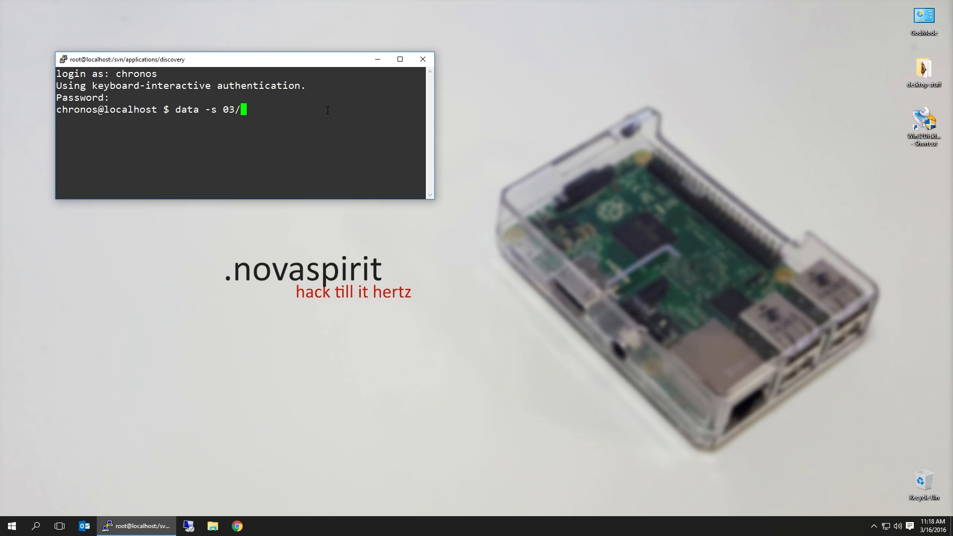
pyautogui.write('16/2016')
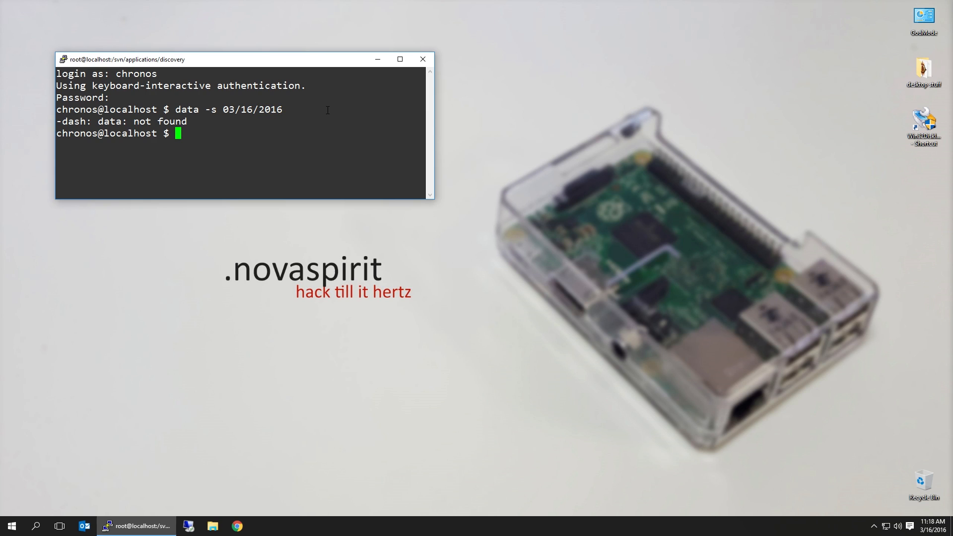
pyautogui.write('date -s')
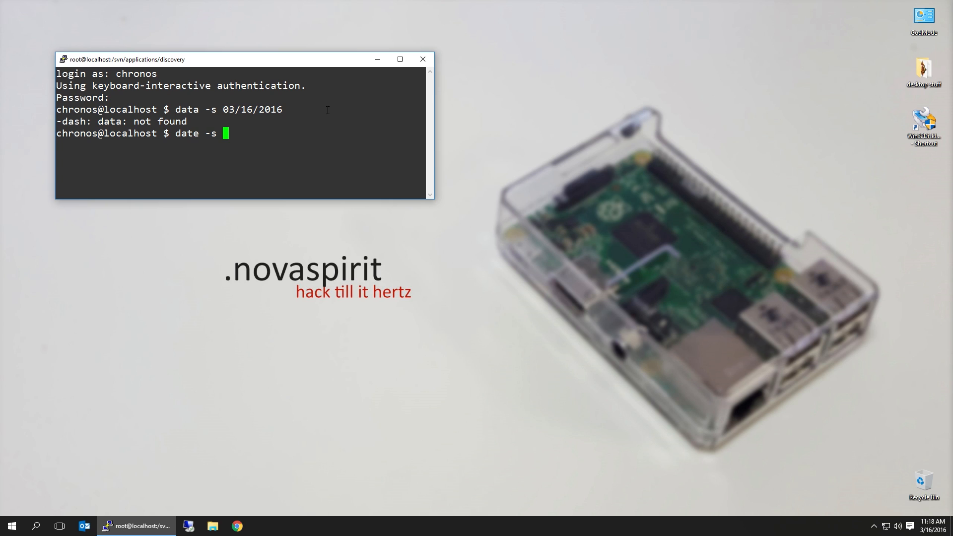
pyautogui.write('03/16/2016')
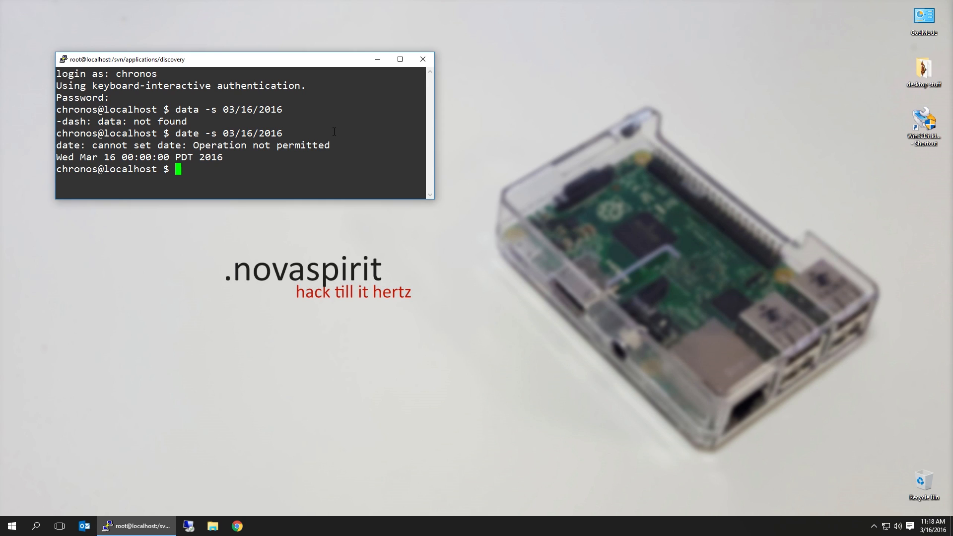
# Step: Set the system date to 03/16/2016 with sudo date -s
pyautogui.write('sudo da')
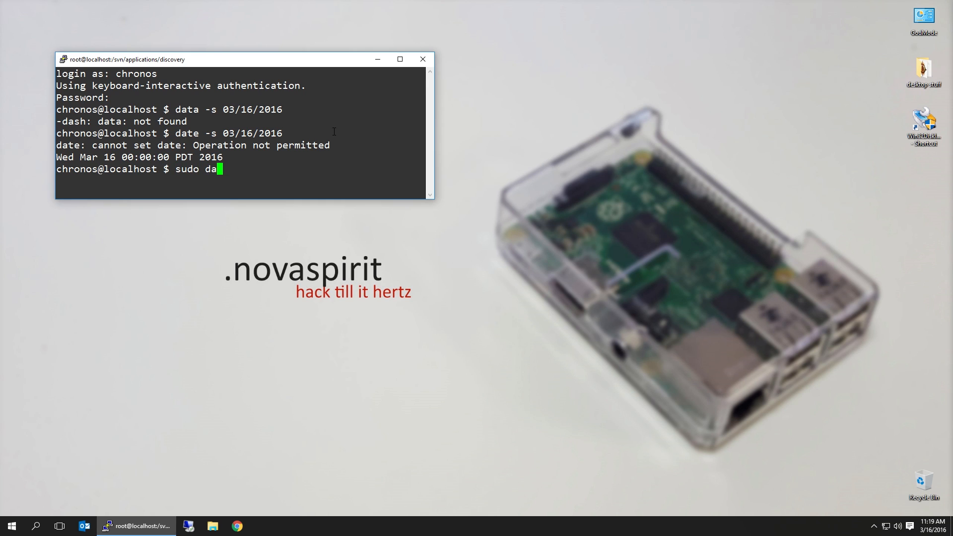
pyautogui.write('te -s')
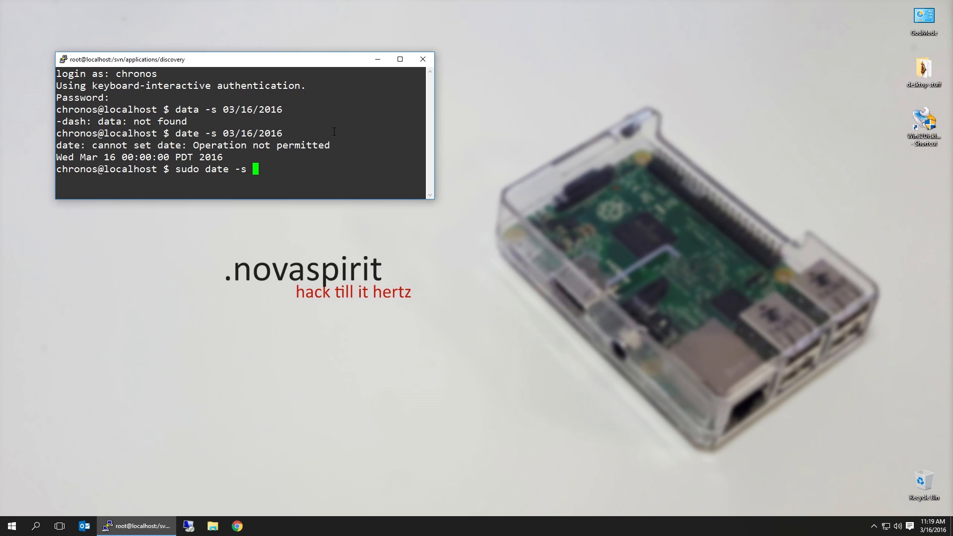
pyautogui.write('03/1')
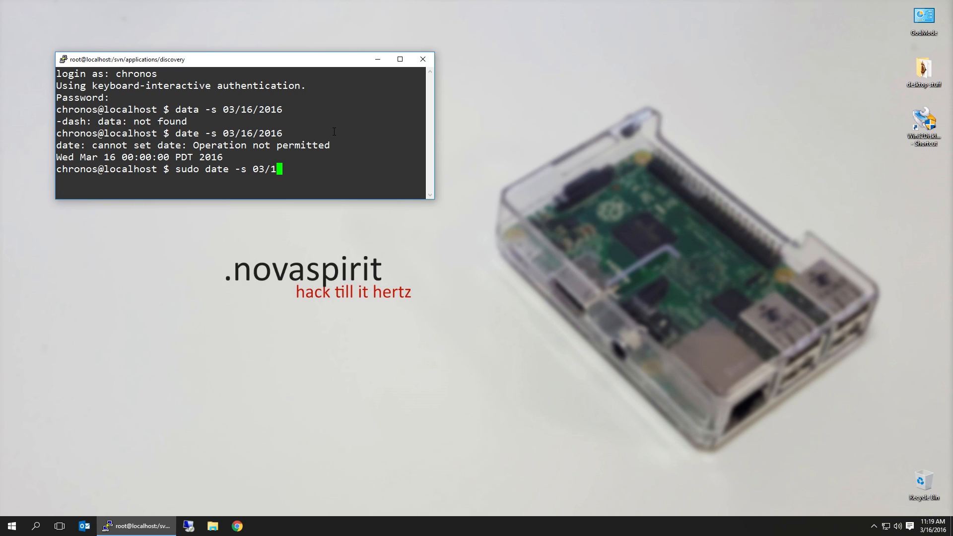
pyautogui.write('6/2016')
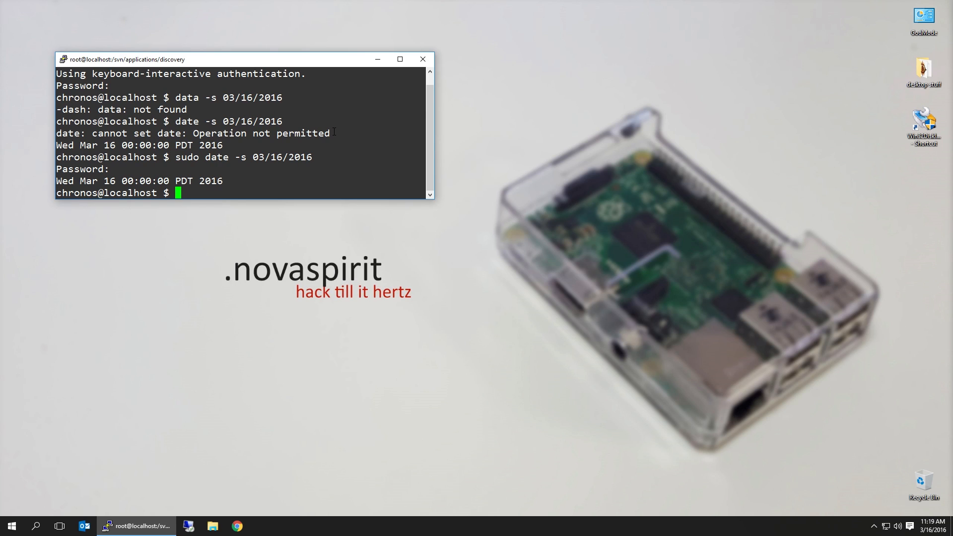
# Step: Create a temp directory and list the home folder to confirm it
pyautogui.write('mk')
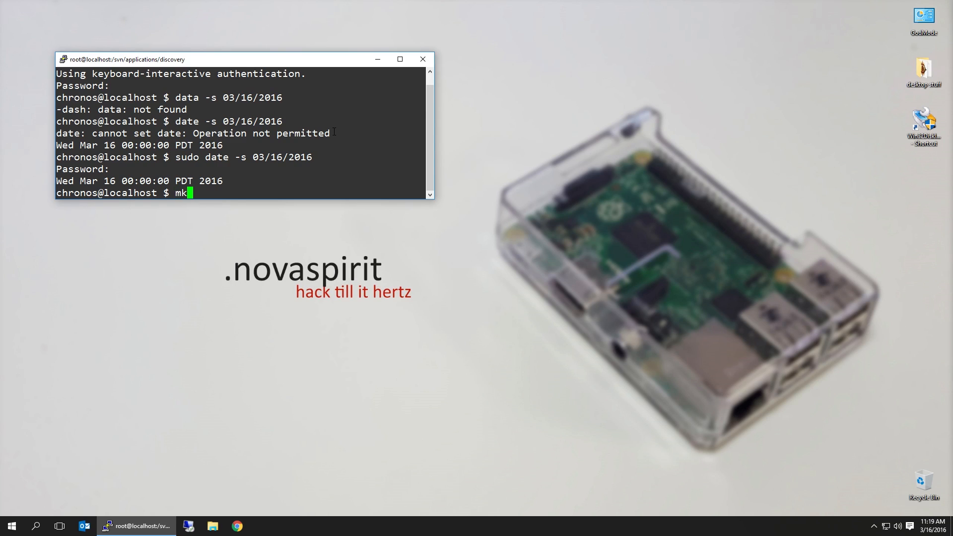
pyautogui.write('dir tmp')
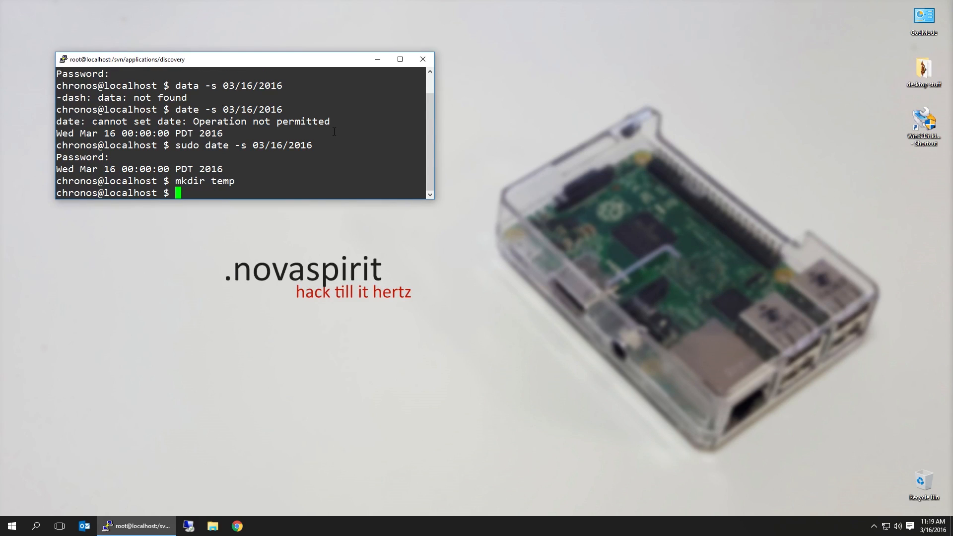
pyautogui.write('ls')
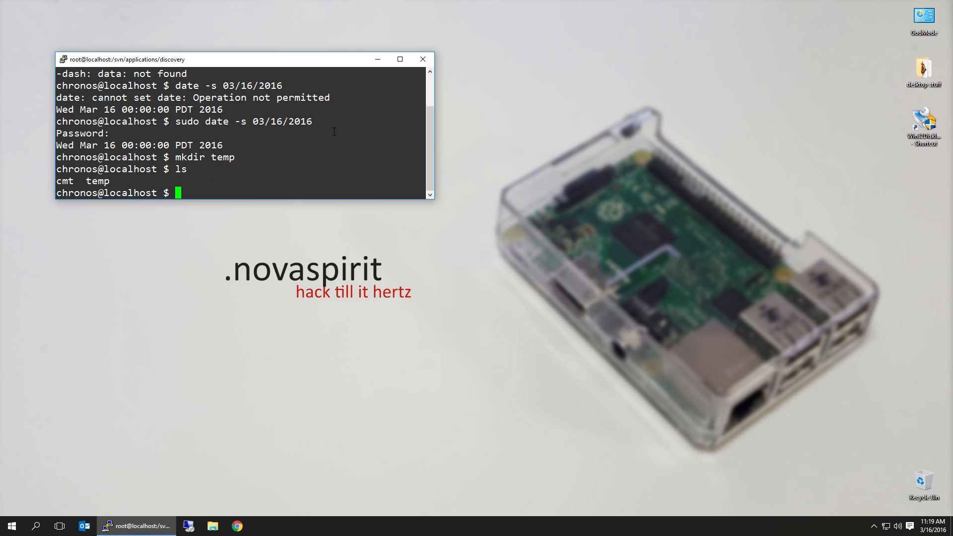
# Step: Mount /dev/mmcblk0p12 on temp with sudo, enter it and list the boot files
pyautogui.write('sudo mount /')
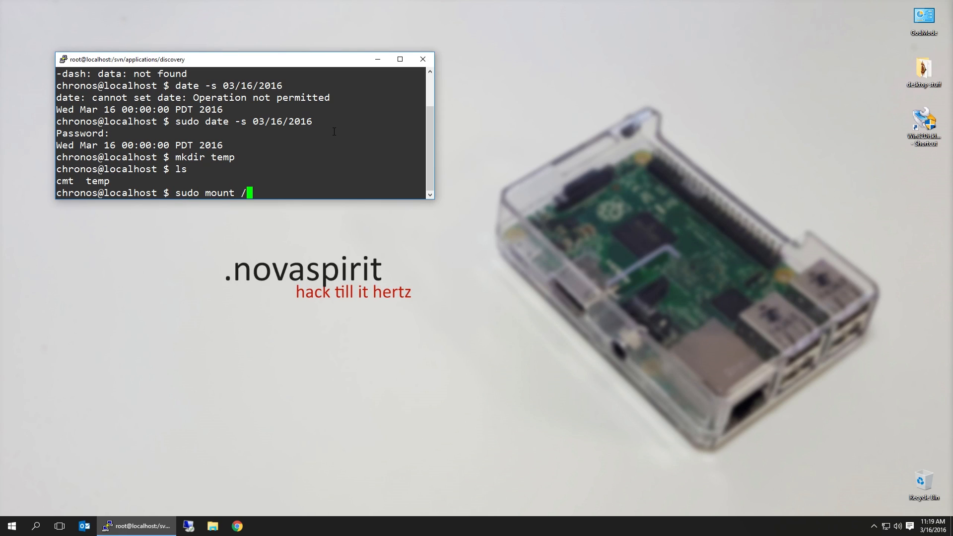
pyautogui.write('dev/')
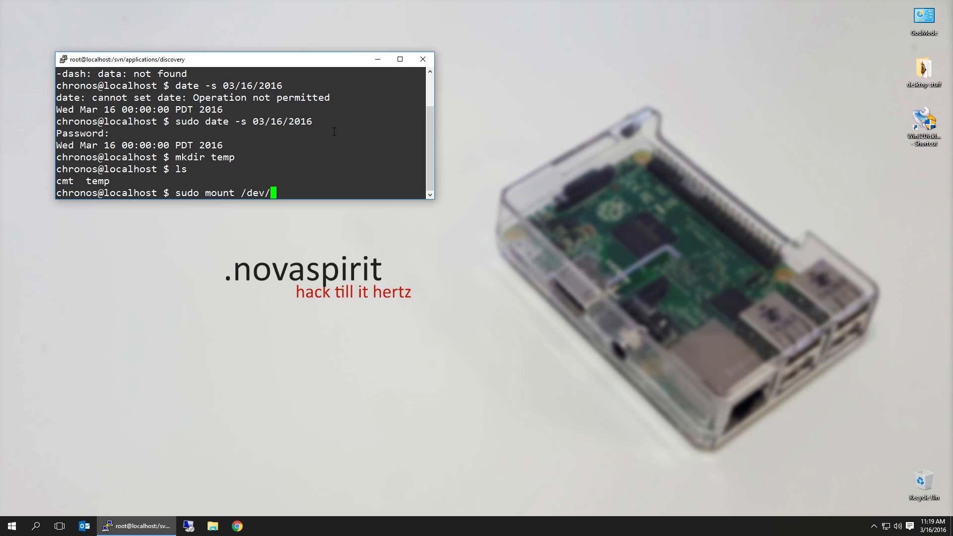
pyautogui.write('mmcblk0')
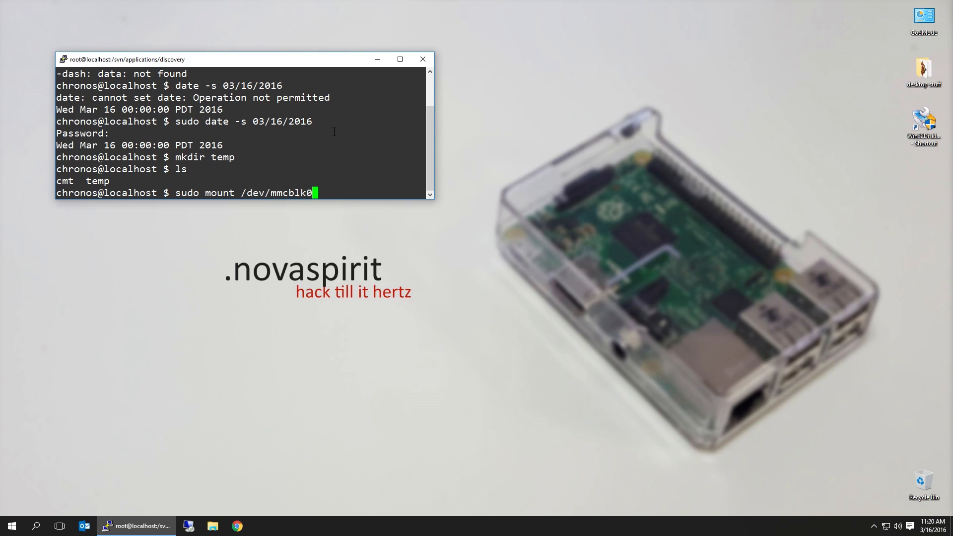
pyautogui.write('p12 temp')
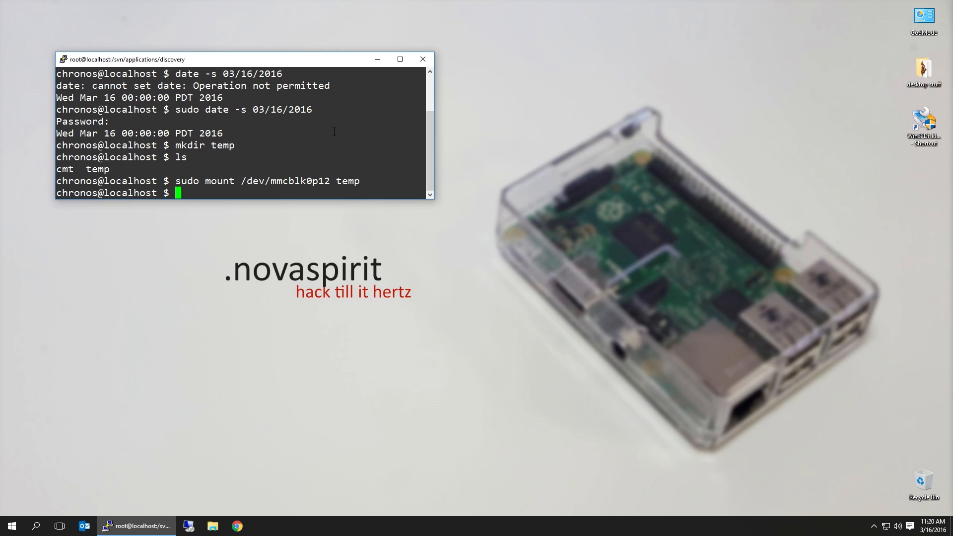
pyautogui.write('cd temp')
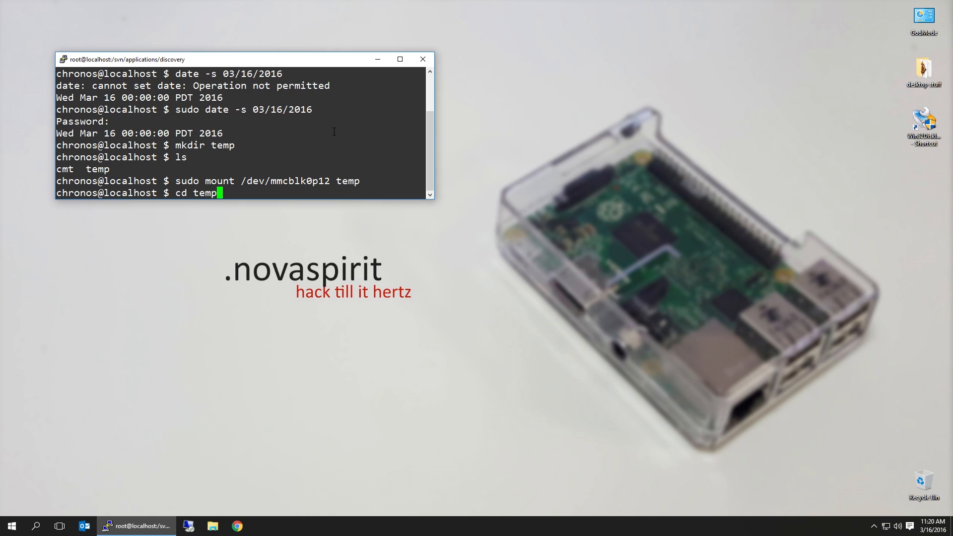
pyautogui.write('ls')
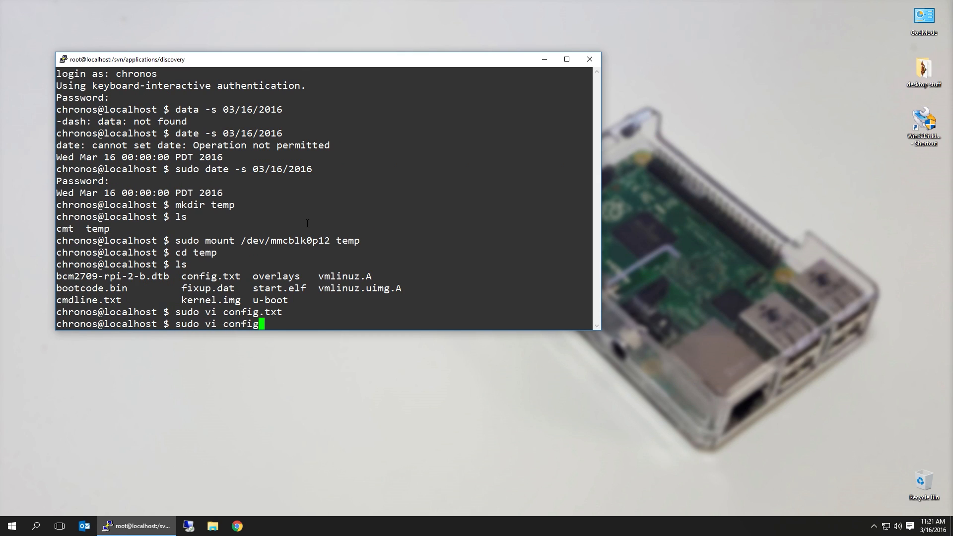
# Step: Edit config.txt in vi to set arm_freq=1200, then save and quit with :wq
pyautogui.press('Enter')
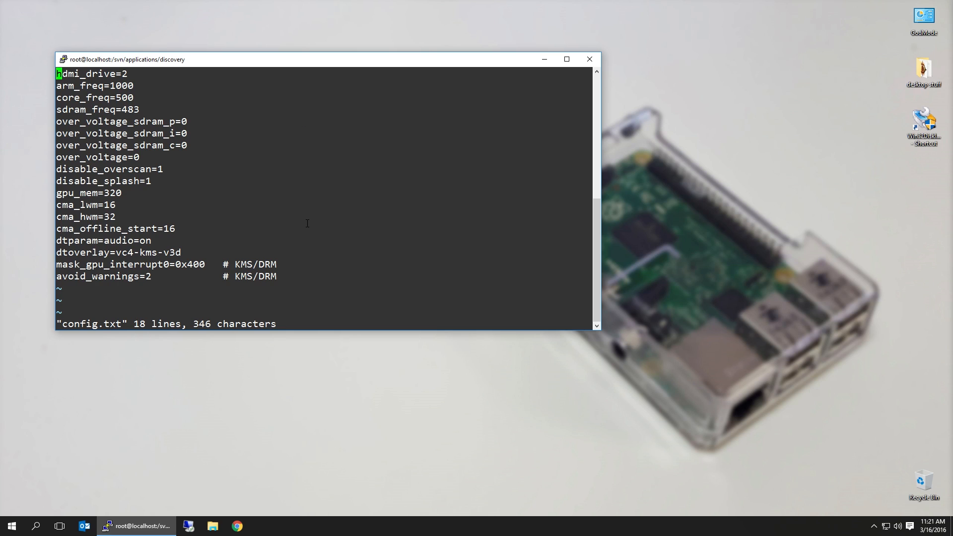
pyautogui.press('Down')
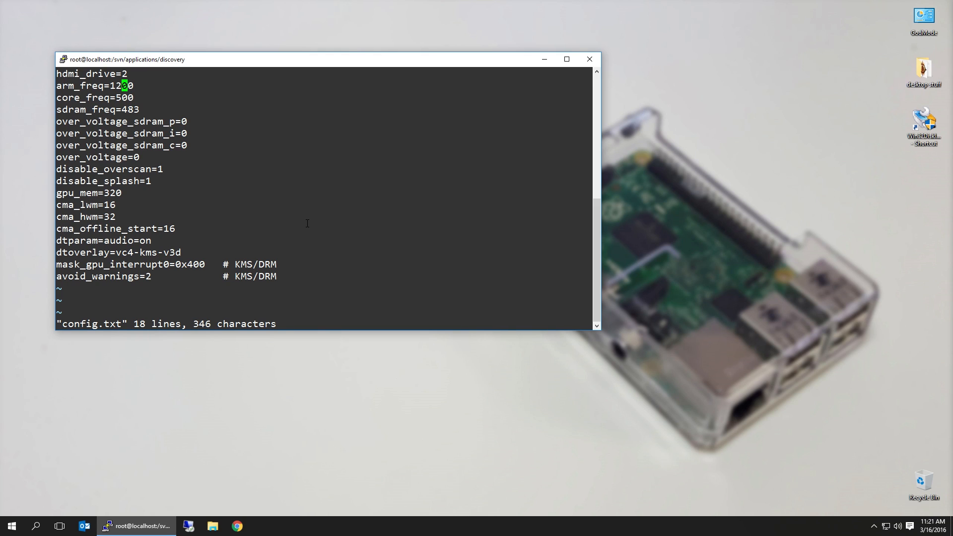
pyautogui.press(':')
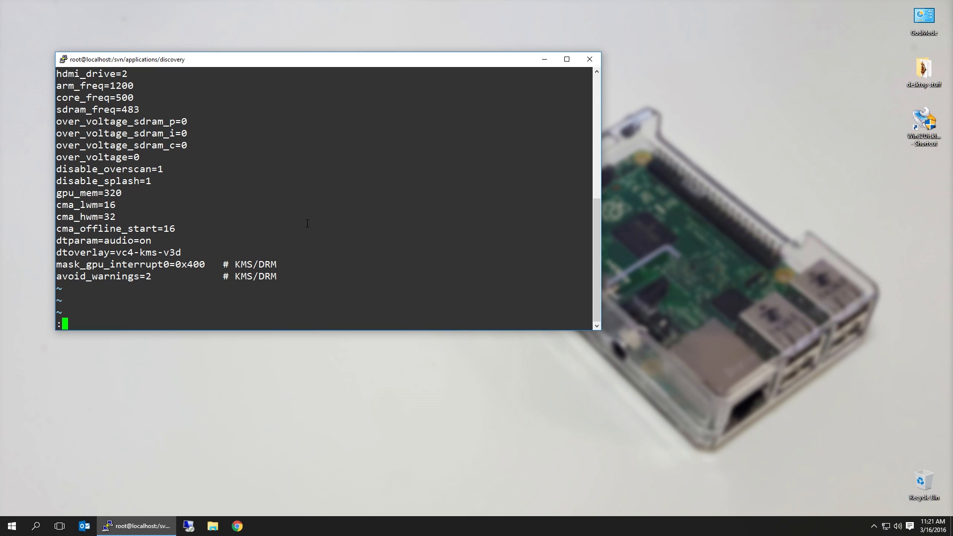
pyautogui.write('wq')
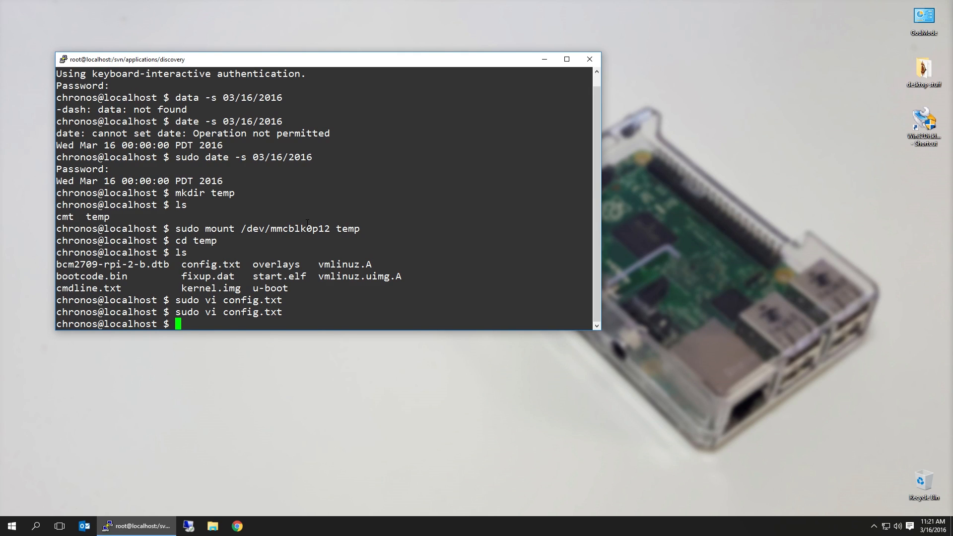
pyautogui.moveTo(846, 148)
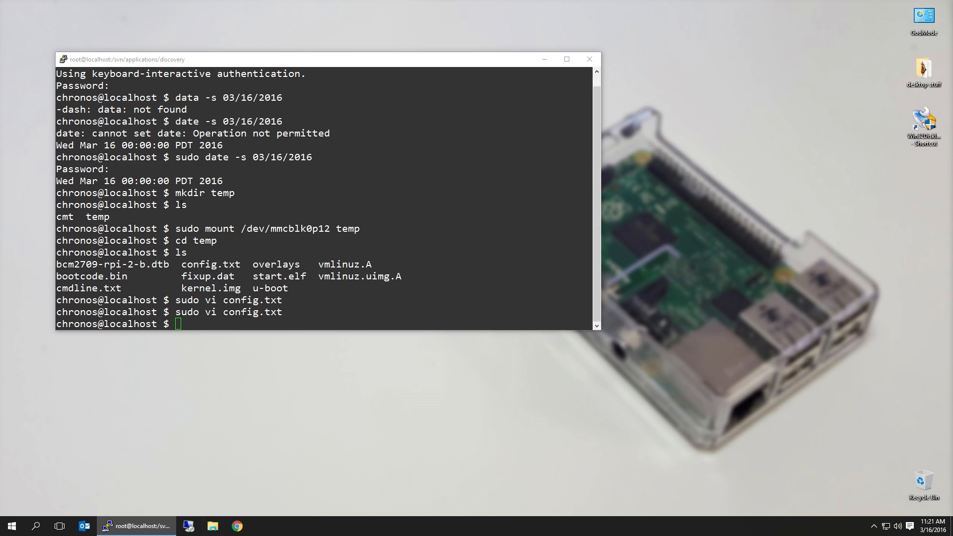
# Step: Start a WinSCP SCP session to 192.168.1.77 as chronos and accept the host key
pyautogui.click(189, 526)
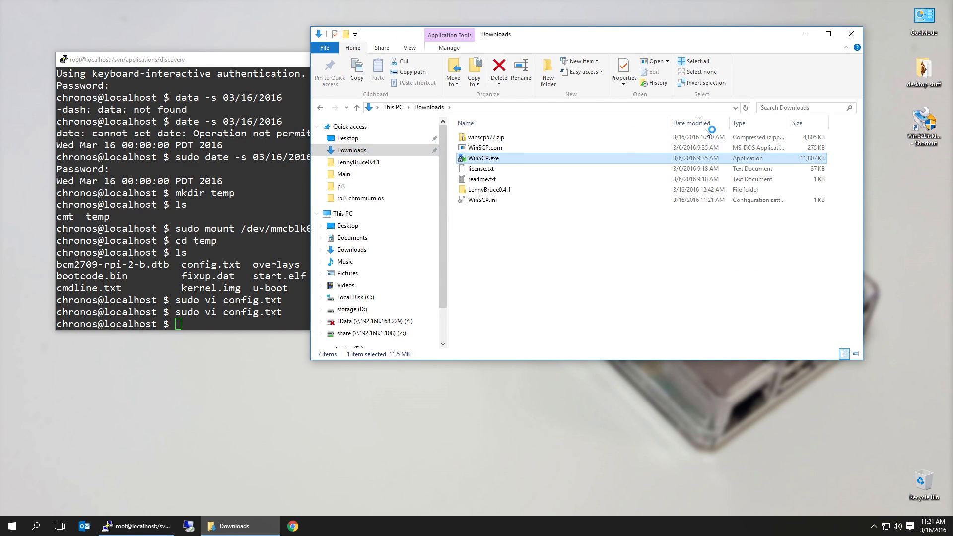
pyautogui.doubleClick(483, 158)
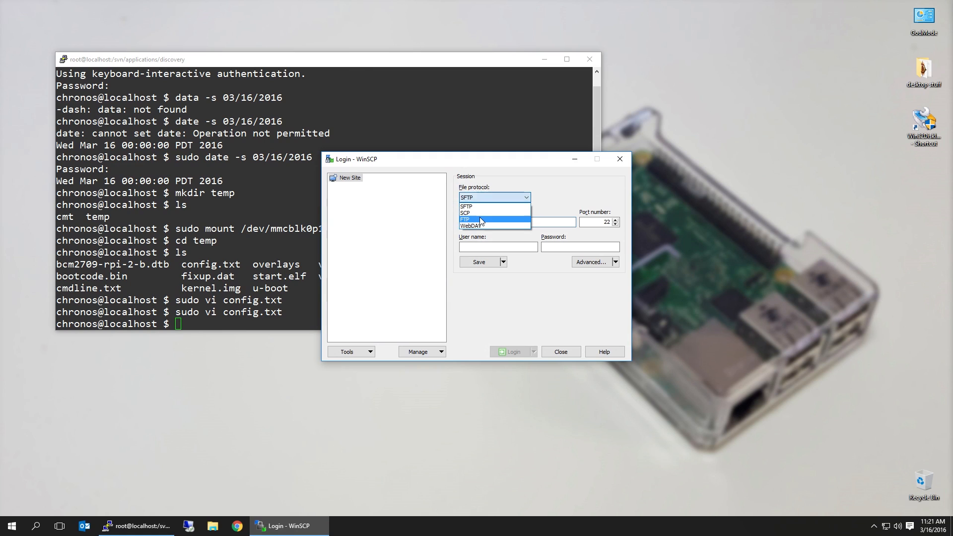
pyautogui.click(466, 213)
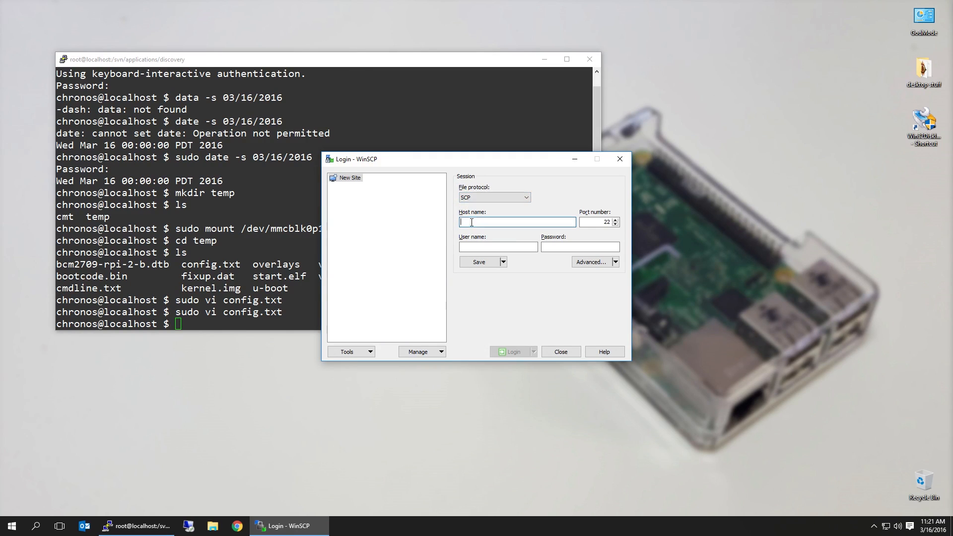
pyautogui.write('192.168.1.77')
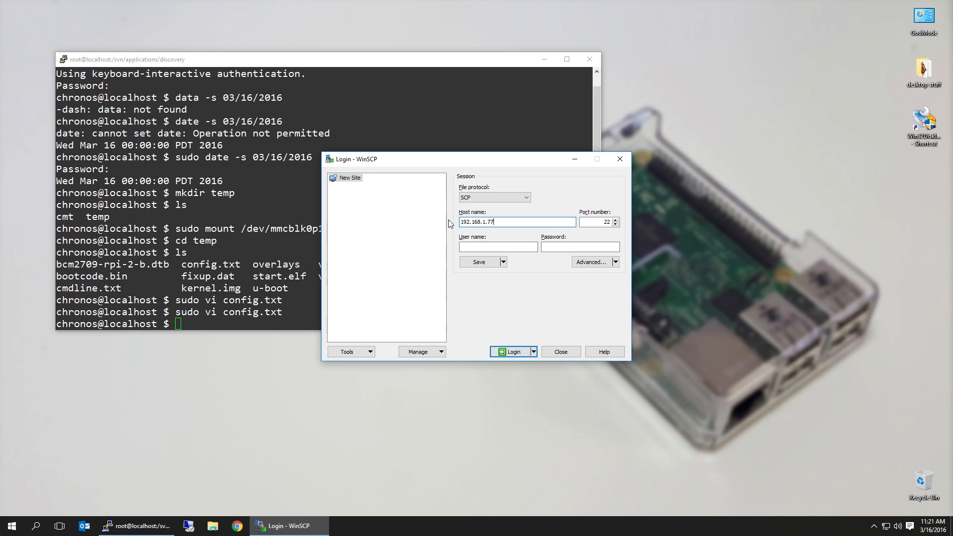
pyautogui.write('chronos')
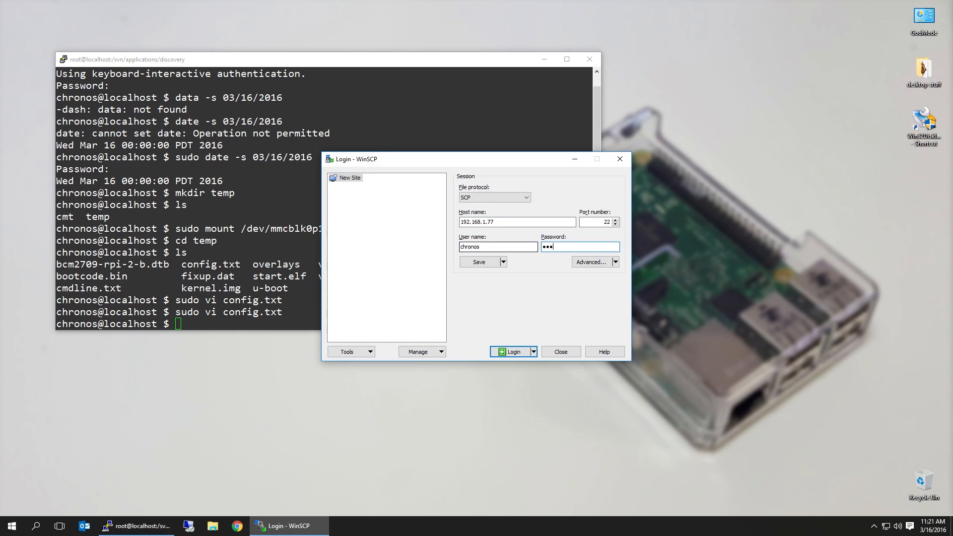
pyautogui.write('••••')
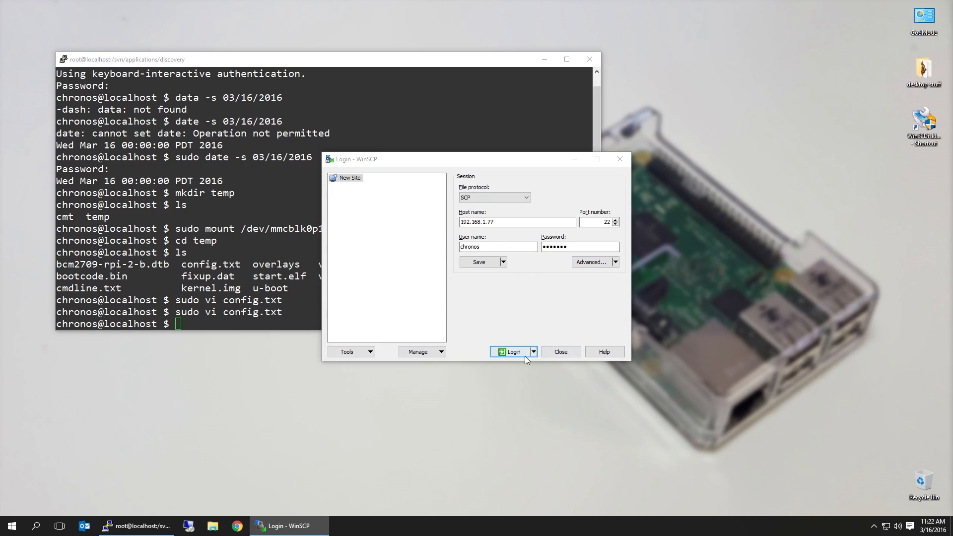
pyautogui.click(510, 351)
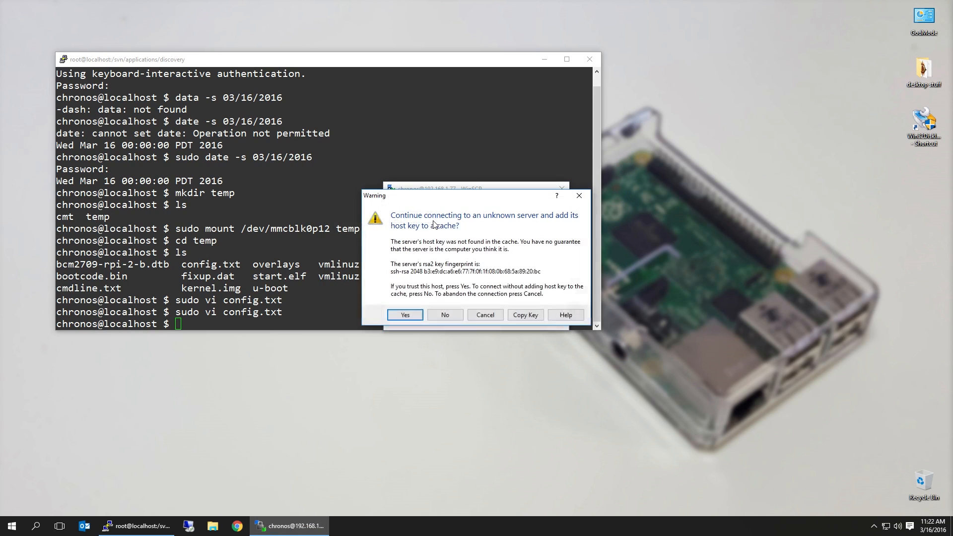
pyautogui.click(405, 315)
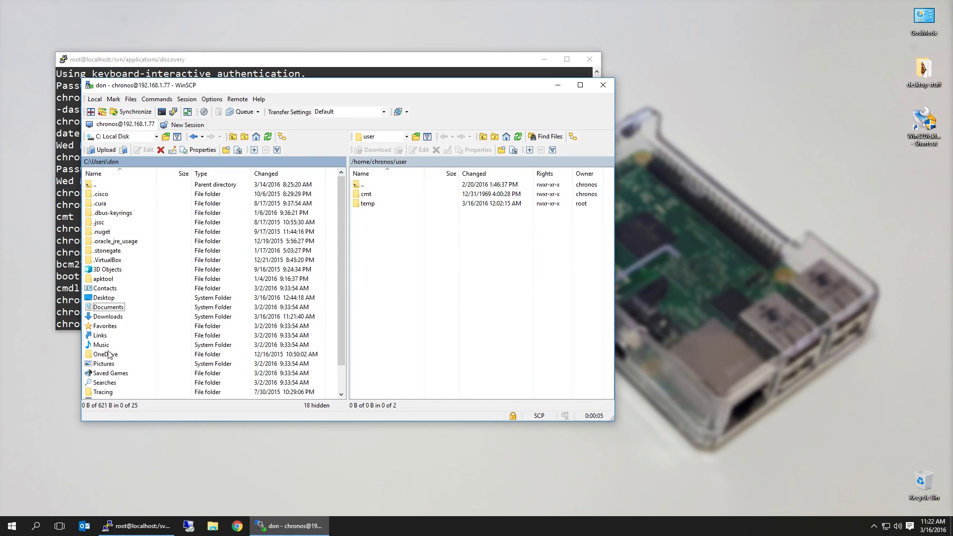
# Step: Browse locally to Downloads > LennyBruce0.4.1 and select chrome_dev.conf to send to the Pi
pyautogui.doubleClick(107, 316)
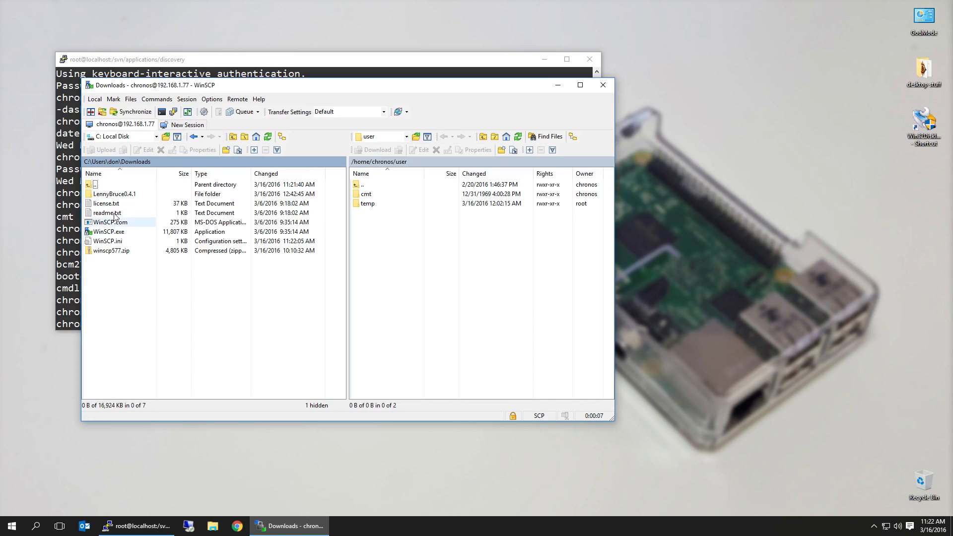
pyautogui.doubleClick(115, 194)
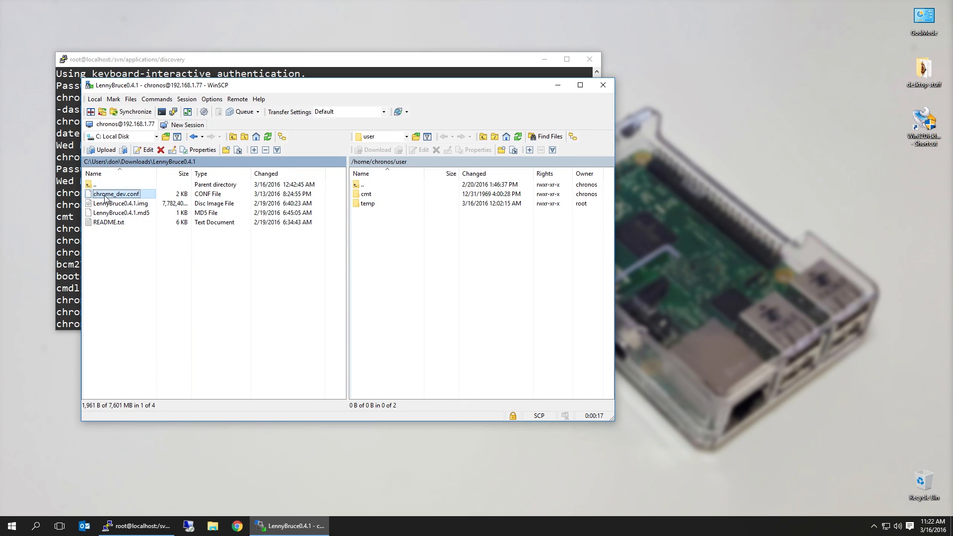
pyautogui.click(101, 149)
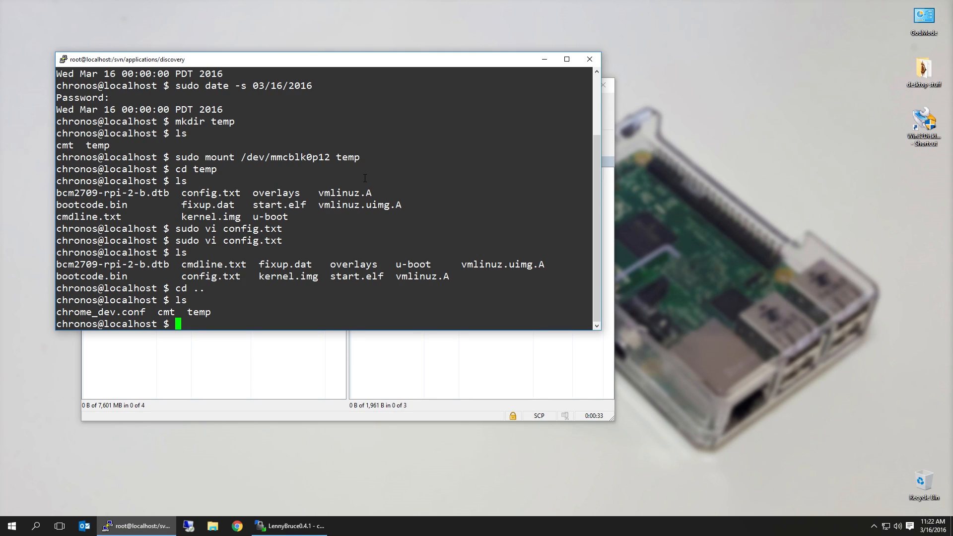
# Step: After a failed mv on the read-only root, remount / read-write with sudo mount -o remount,rw
pyautogui.write('sudo mv')
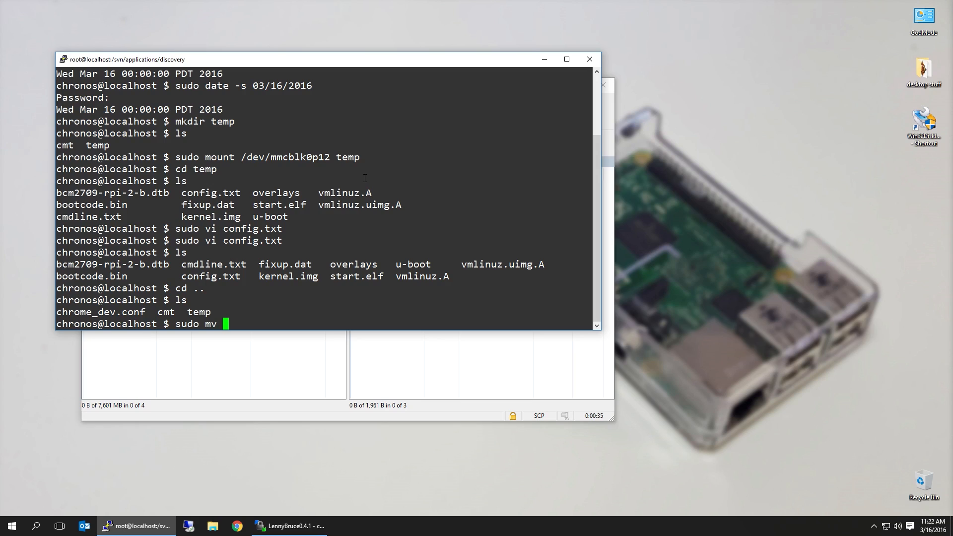
pyautogui.write('chrom')
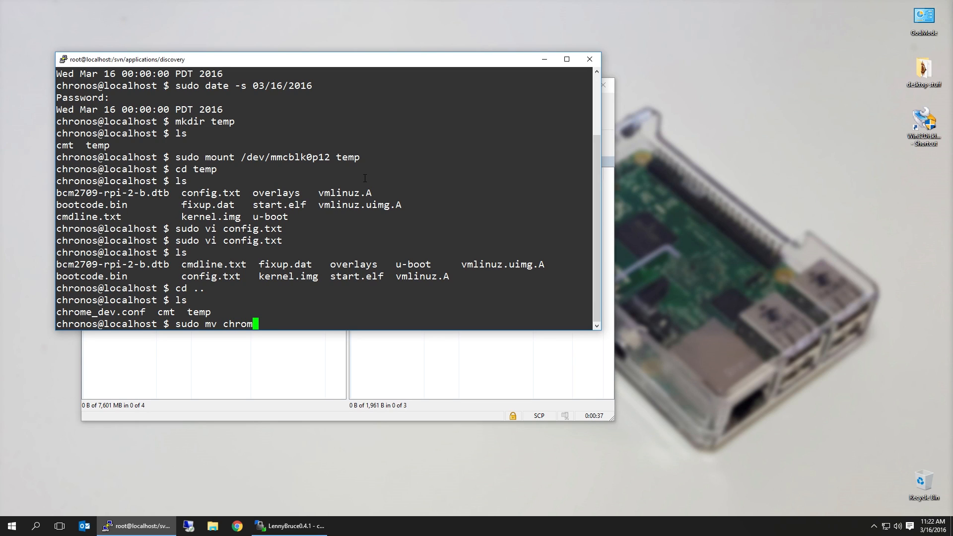
pyautogui.write('e_dev.conf')
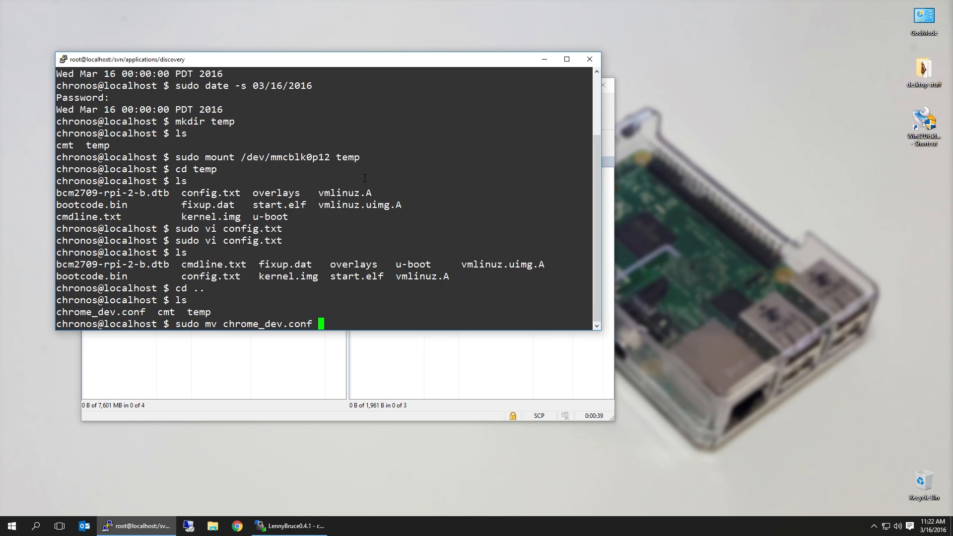
pyautogui.write('/etc/')
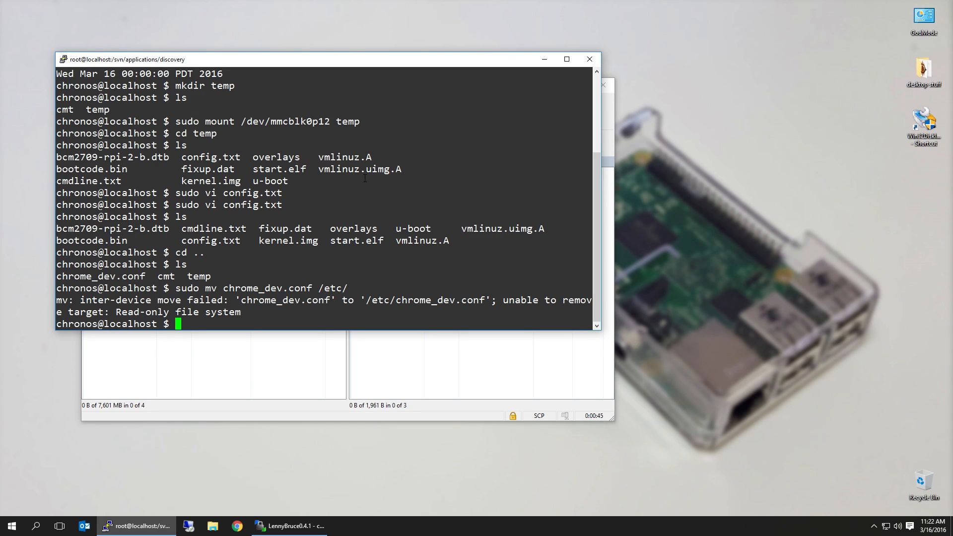
pyautogui.write('suod mo')
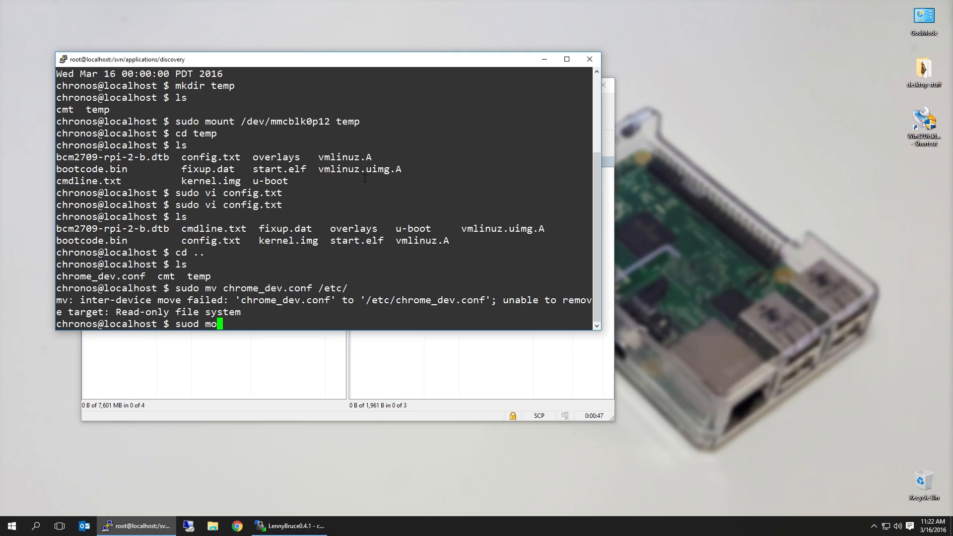
pyautogui.write('sudo mount')
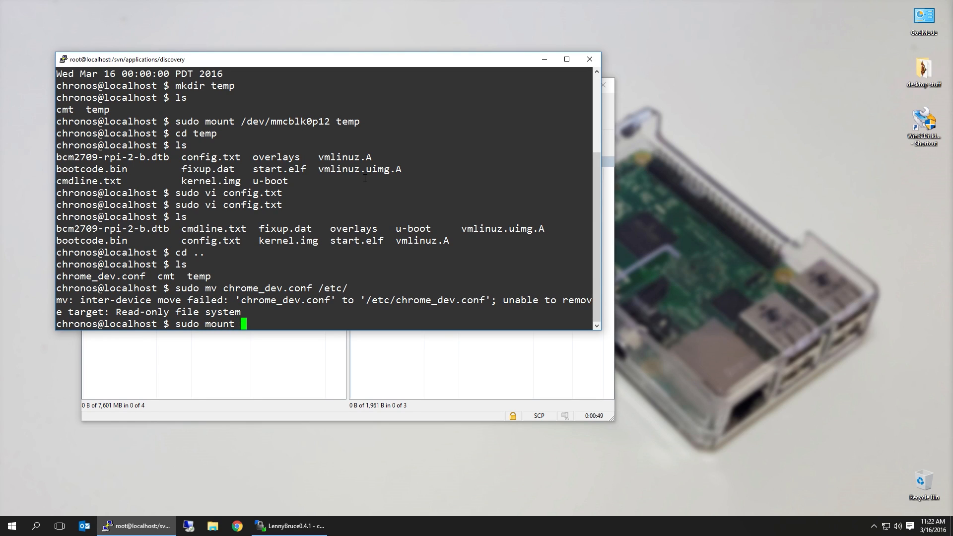
pyautogui.write('-o')
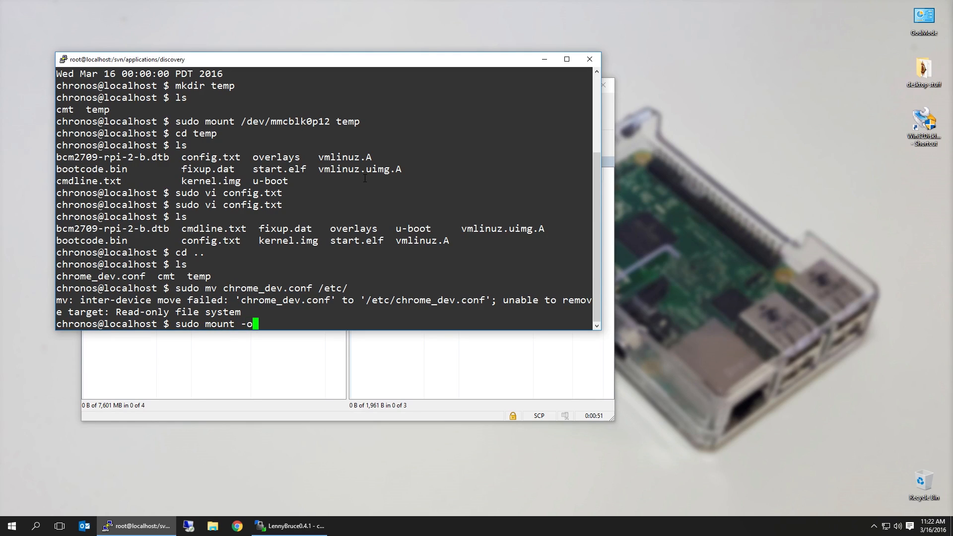
pyautogui.write('re')
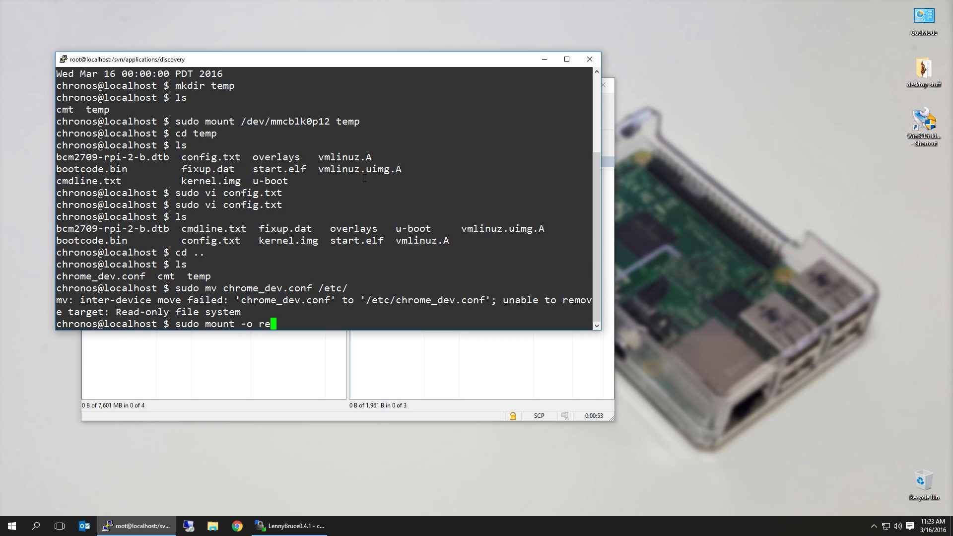
pyautogui.write('mount,')
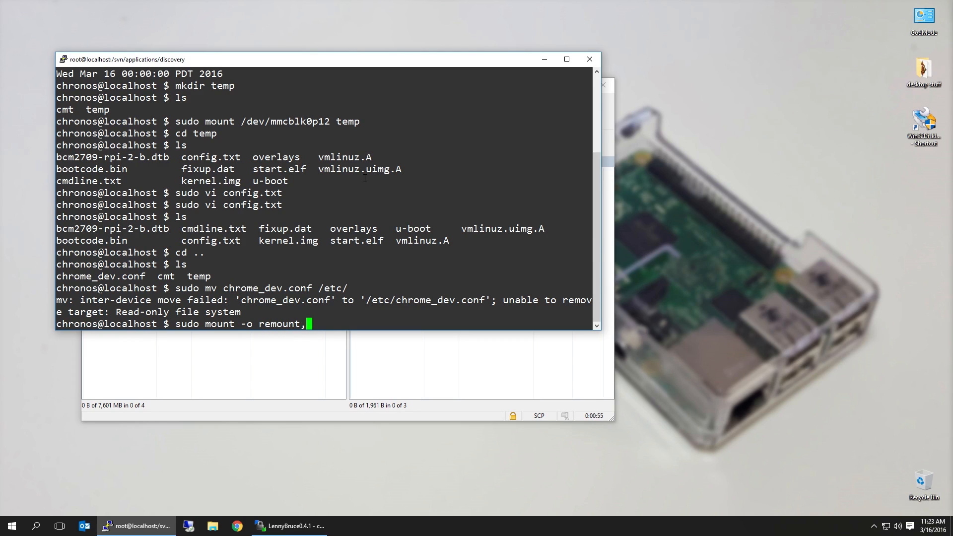
pyautogui.write('rw /')
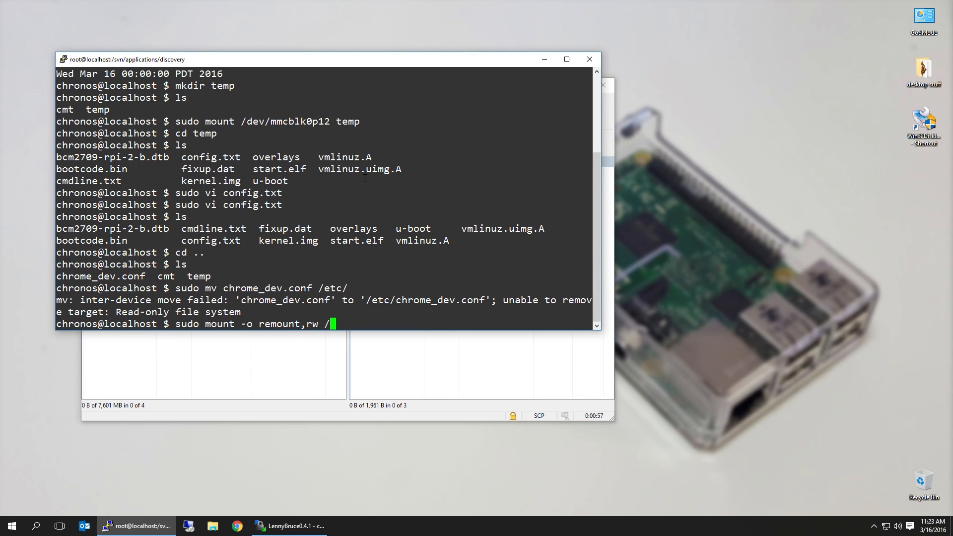
pyautogui.press('Return')
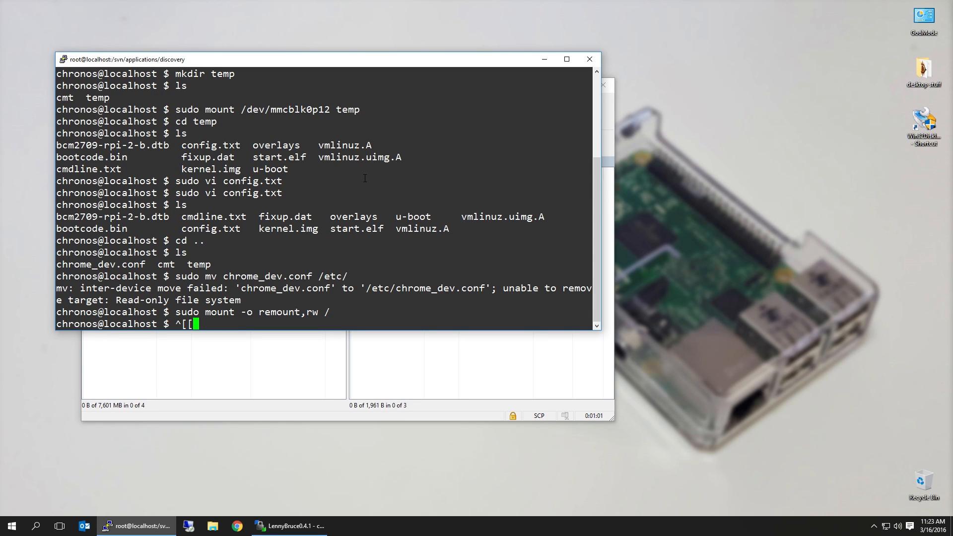
# Step: Move chrome_dev.conf into /etc with sudo and start a sudo reboot
pyautogui.write('s')
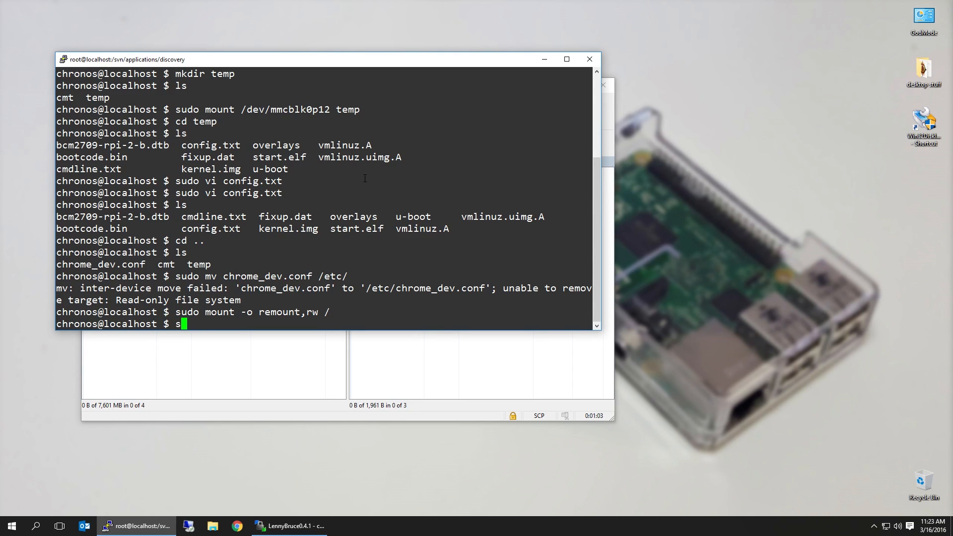
pyautogui.write('udo mv')
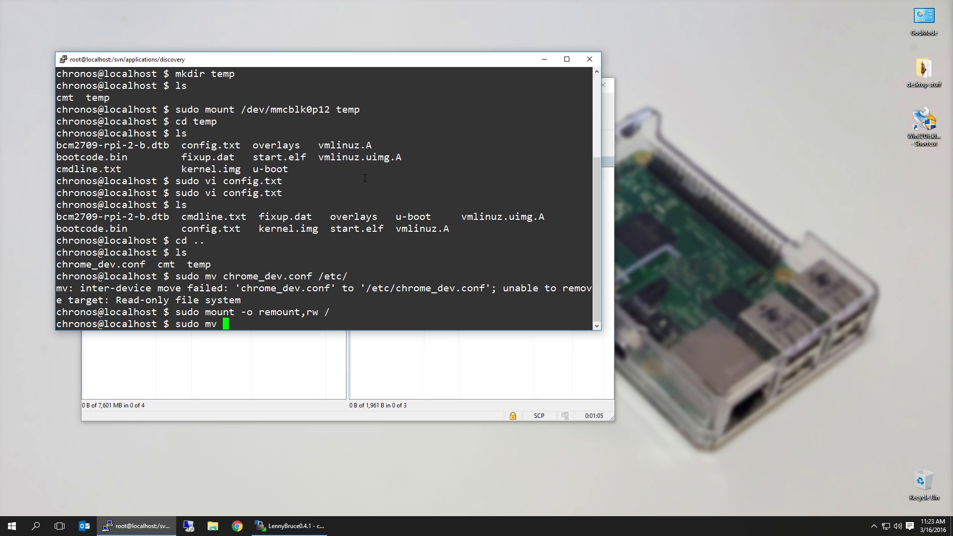
pyautogui.write('chrome_dev')
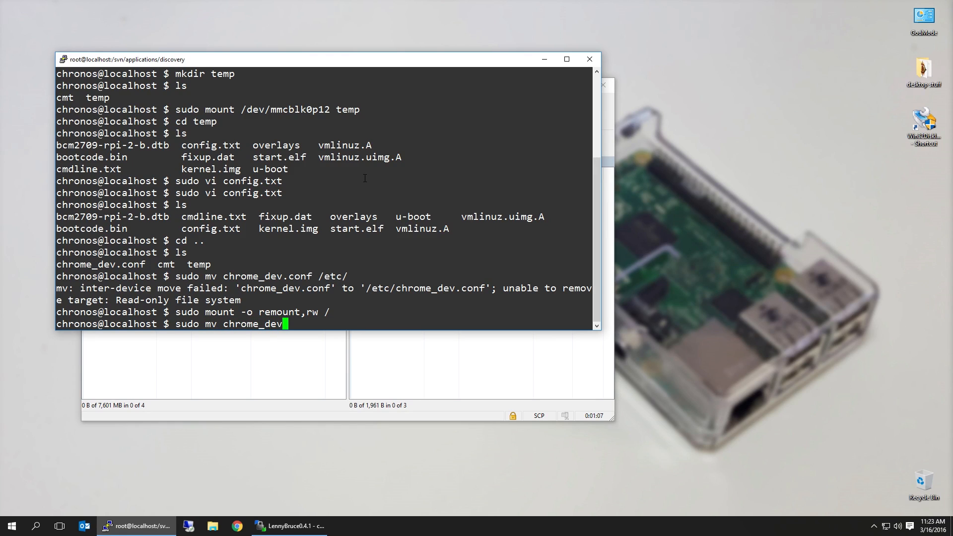
pyautogui.write('.conf /et')
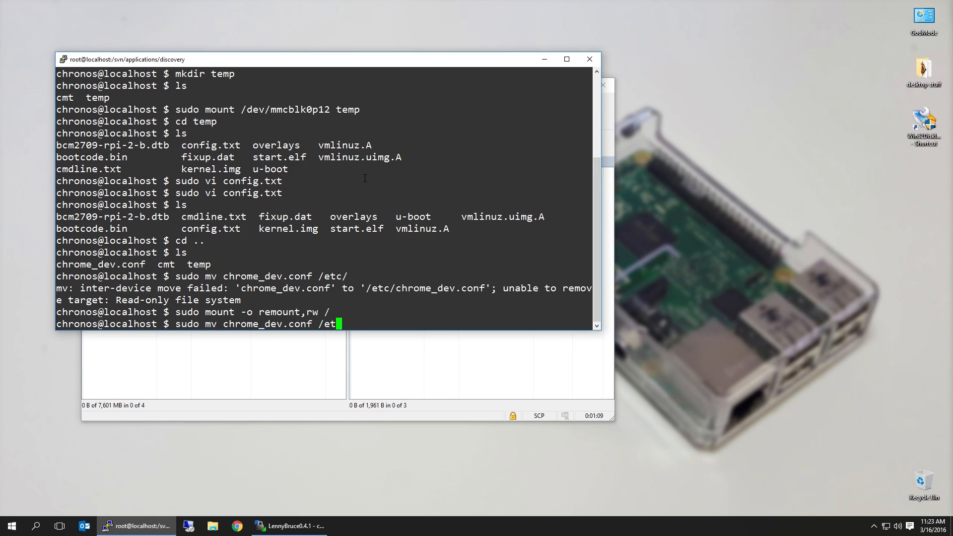
pyautogui.press('Return')
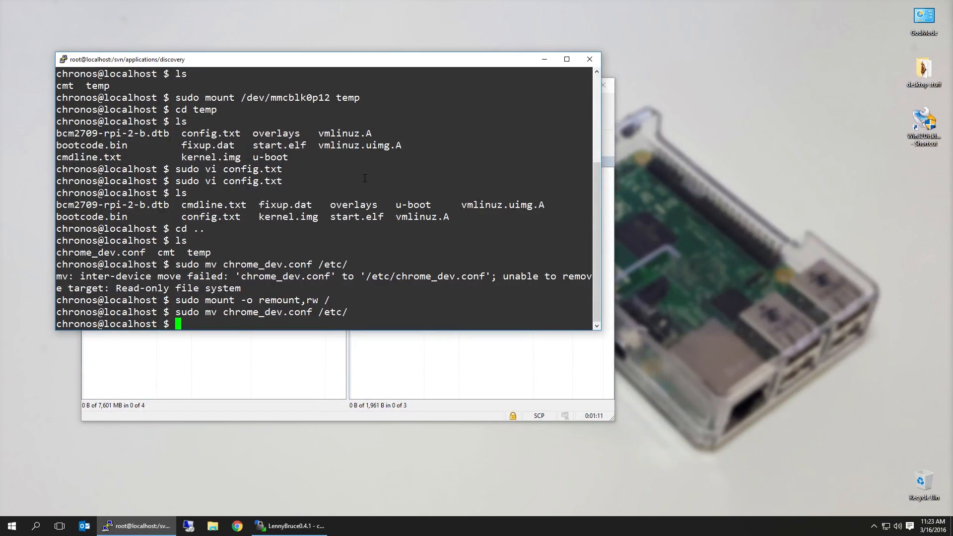
pyautogui.write('sudo')
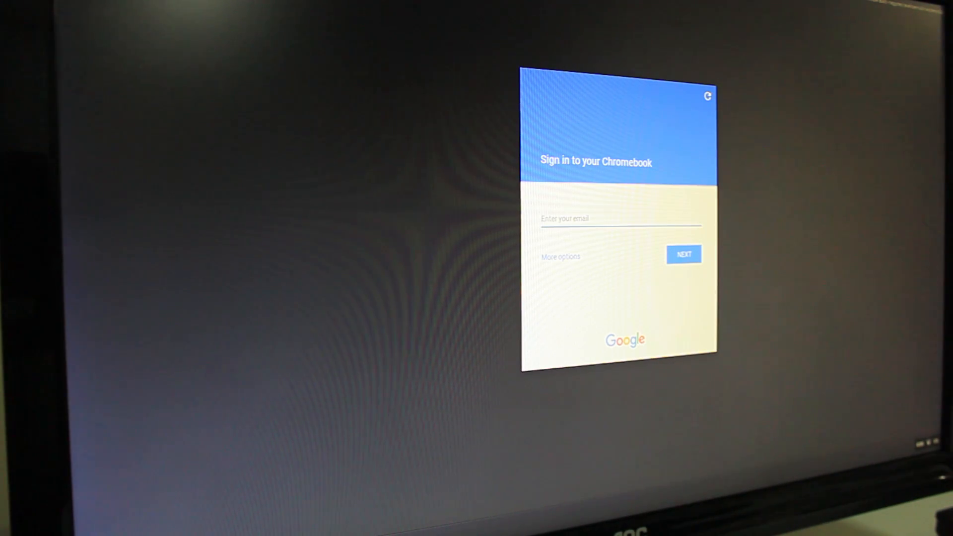
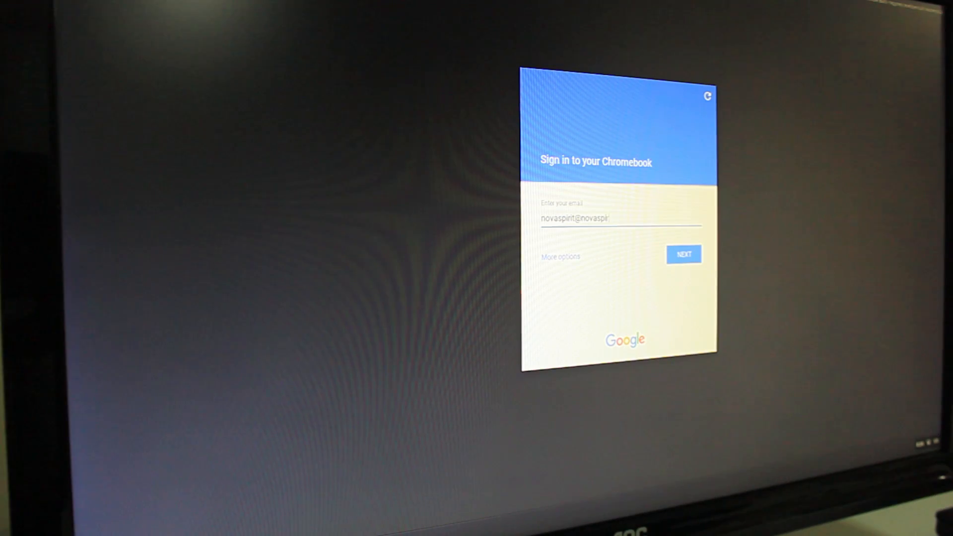
# Step: Enter the Google account email and password on the Chromebook sign-in screen and sign in
pyautogui.click(683, 254)
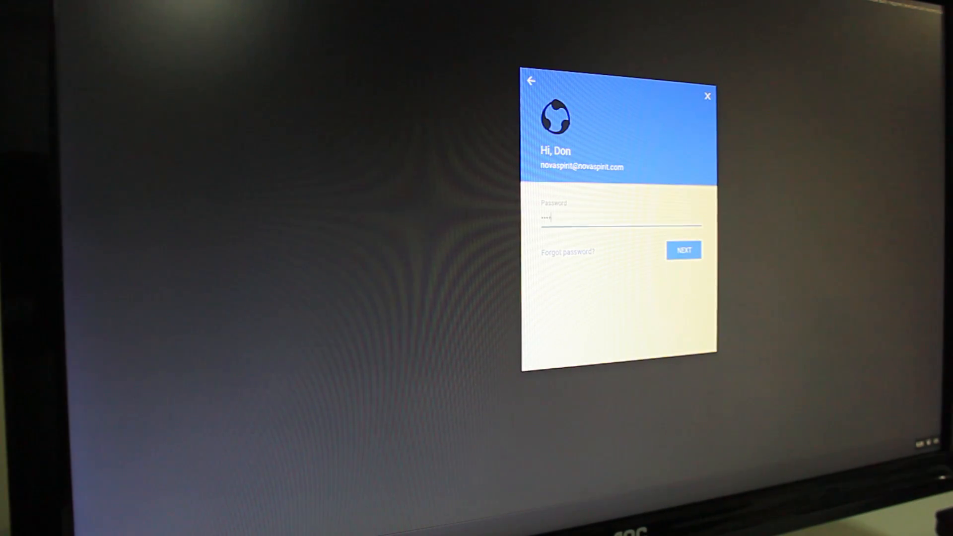
pyautogui.click(683, 250)
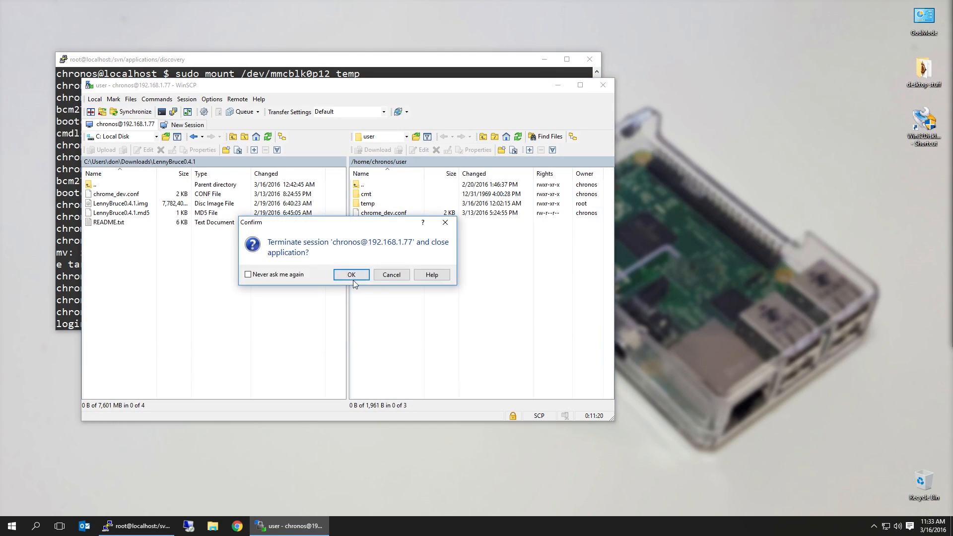
# Step: Confirm terminating the WinSCP session and close the program
pyautogui.click(352, 274)
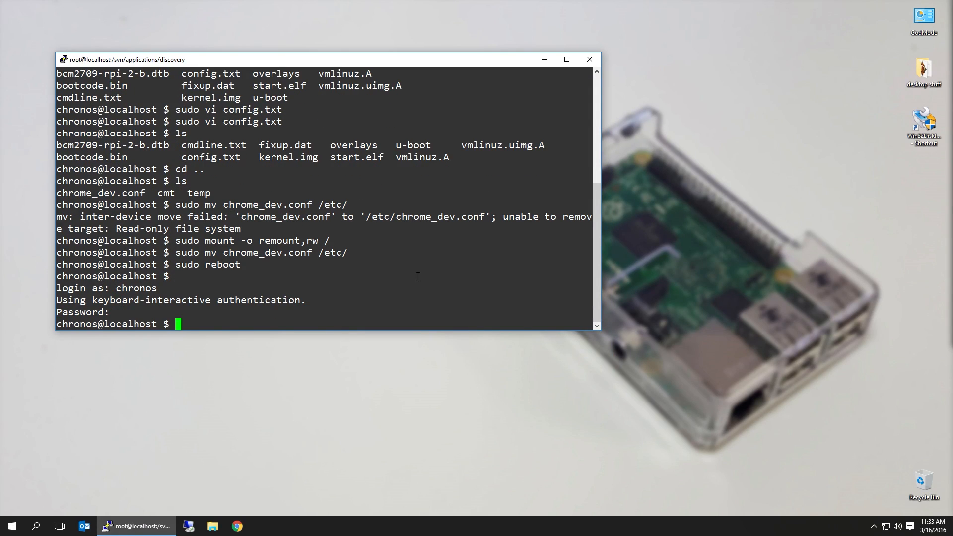
# Step: Rename /home/chronos/Default to /home/chronos/Default-backup with mv
pyautogui.write('mv')
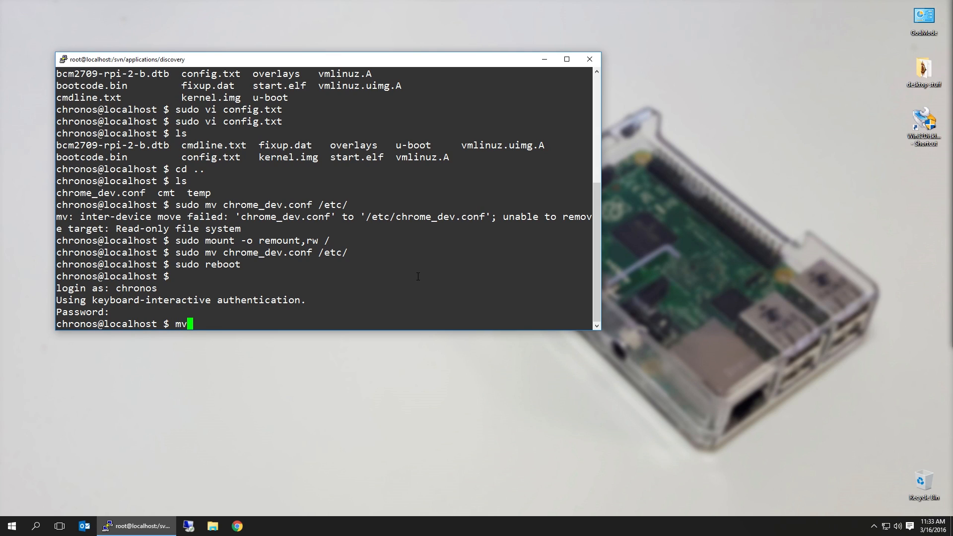
pyautogui.write('/home/c')
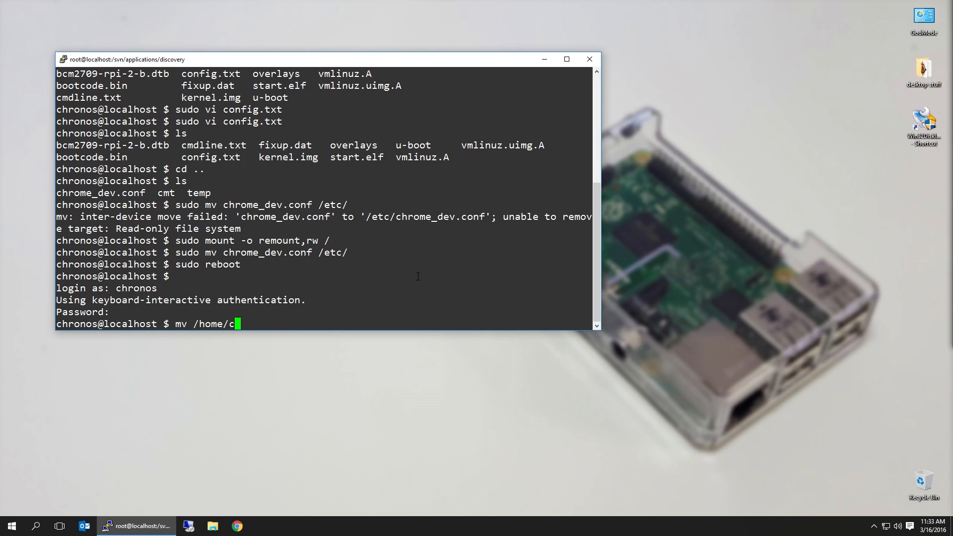
pyautogui.write('hro')
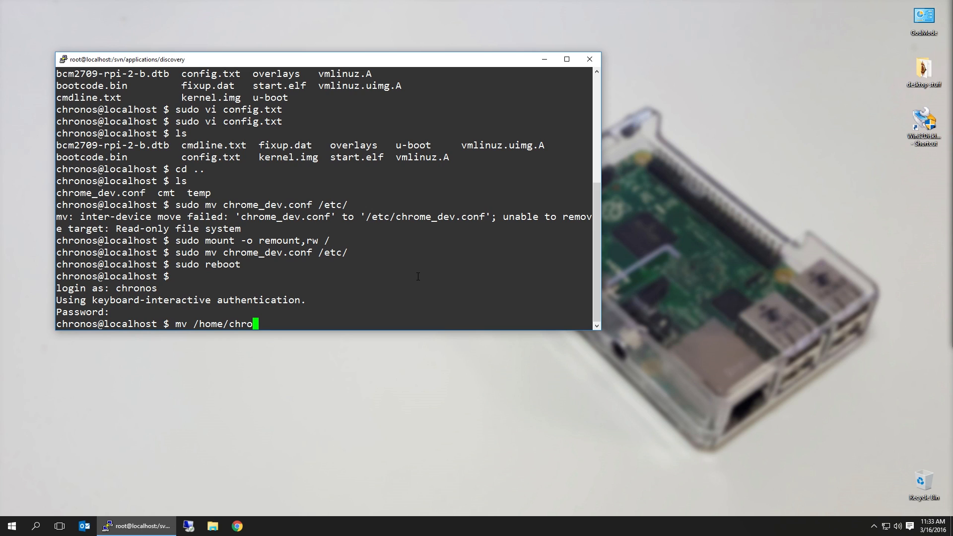
pyautogui.write('nos/D')
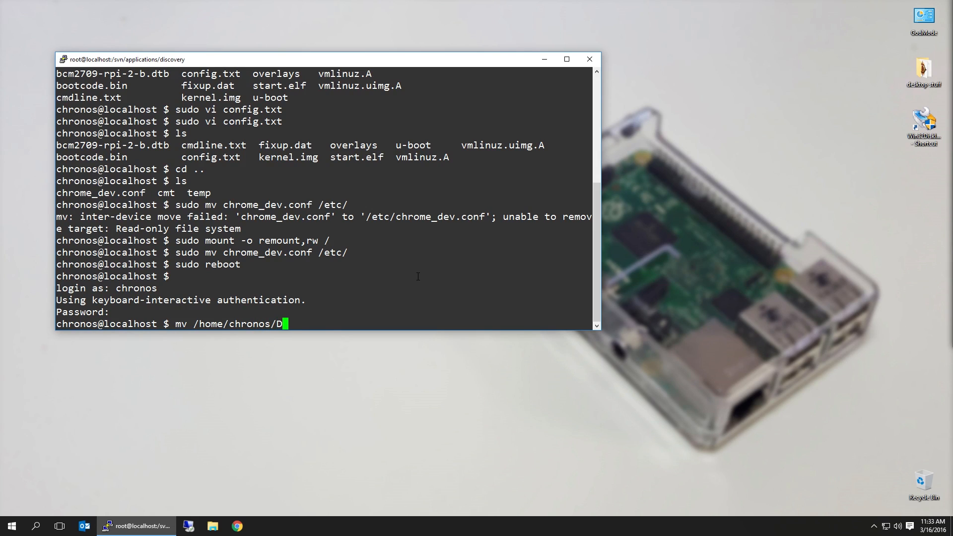
pyautogui.write('efault')
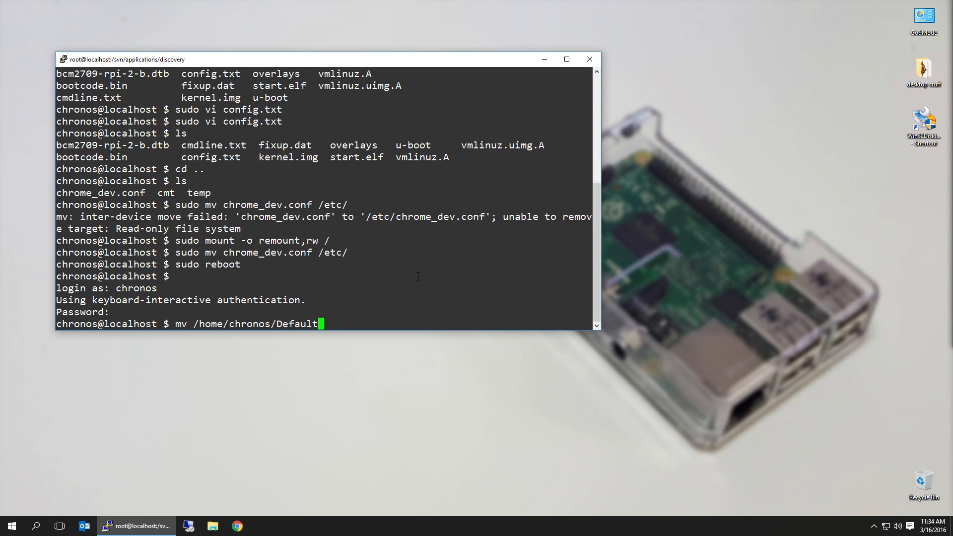
pyautogui.write('/')
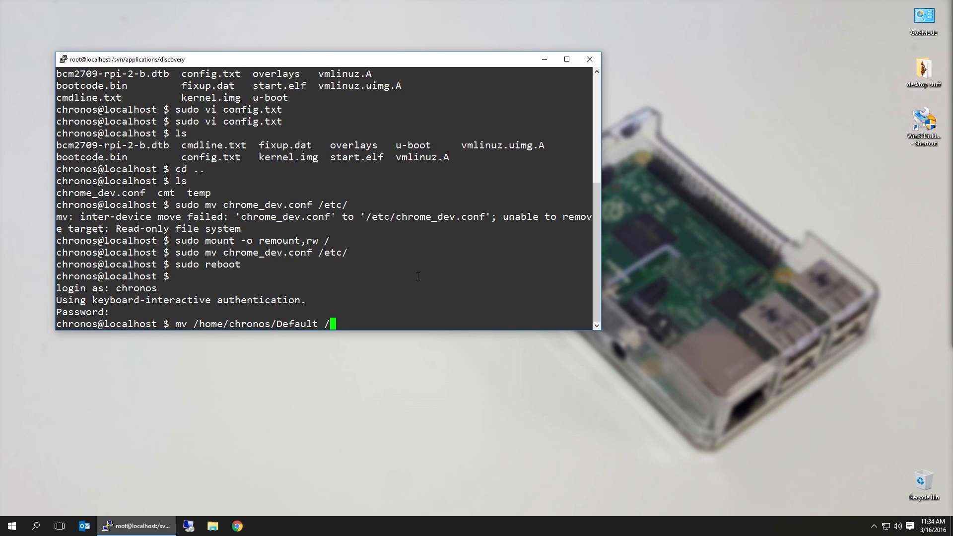
pyautogui.write('d')
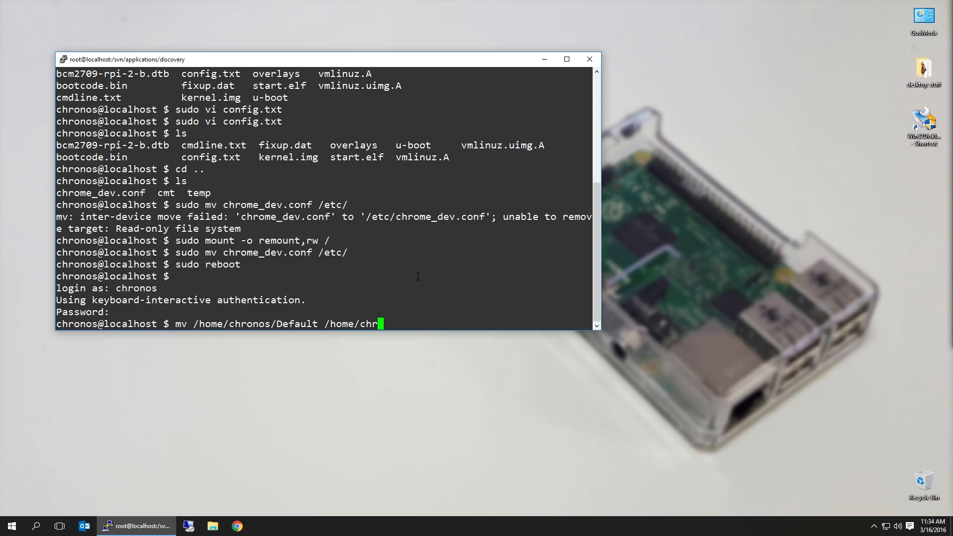
pyautogui.write('onos/Defau')
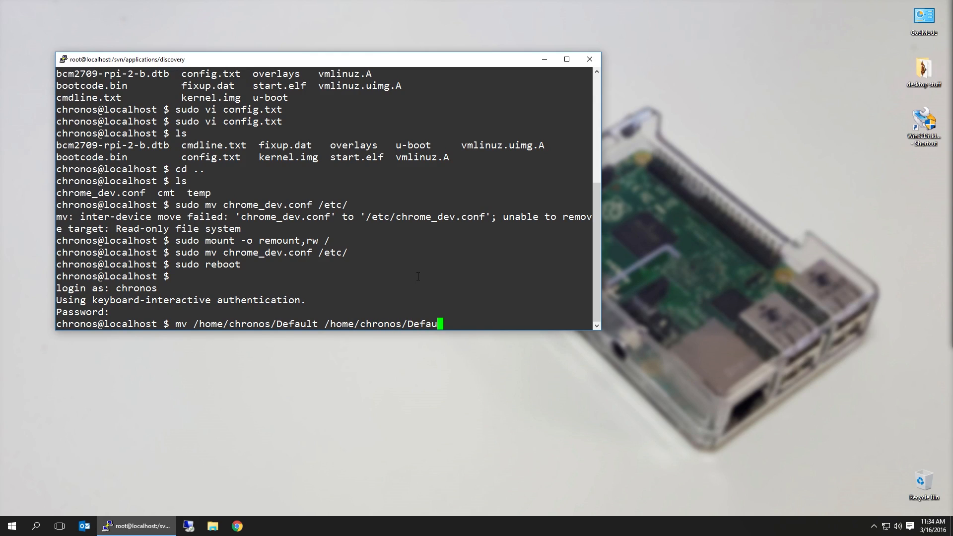
pyautogui.write('-backup')
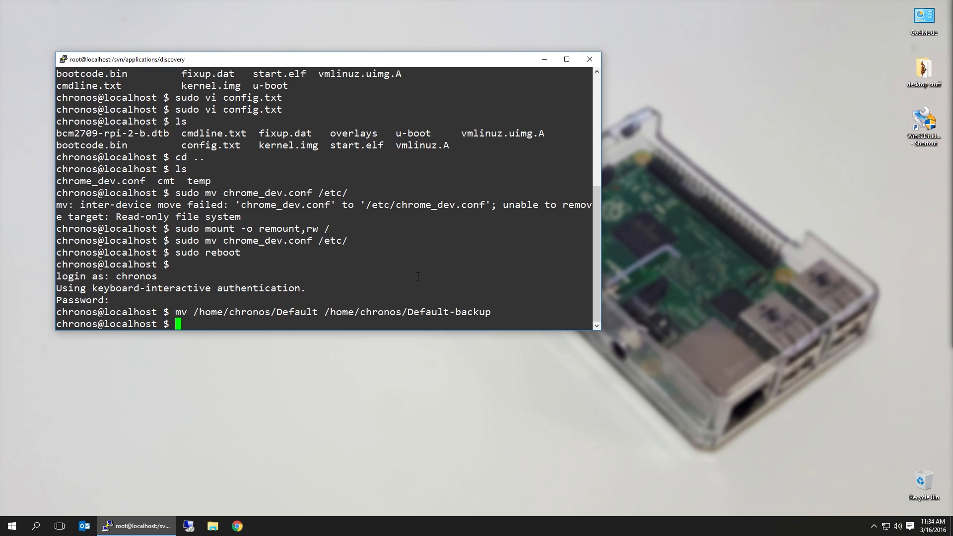
# Step: Request another reboot with sudo reboot
pyautogui.write('re')
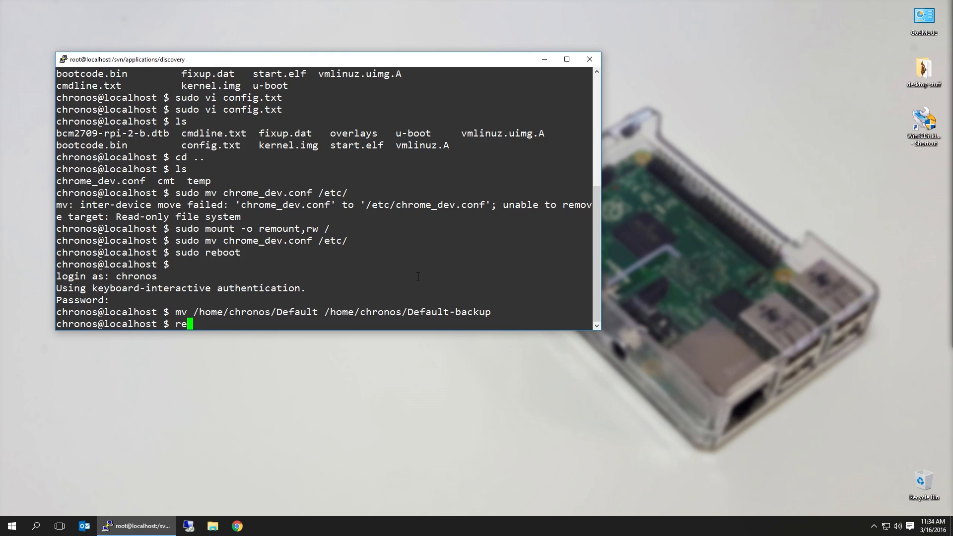
pyautogui.write('sudo')
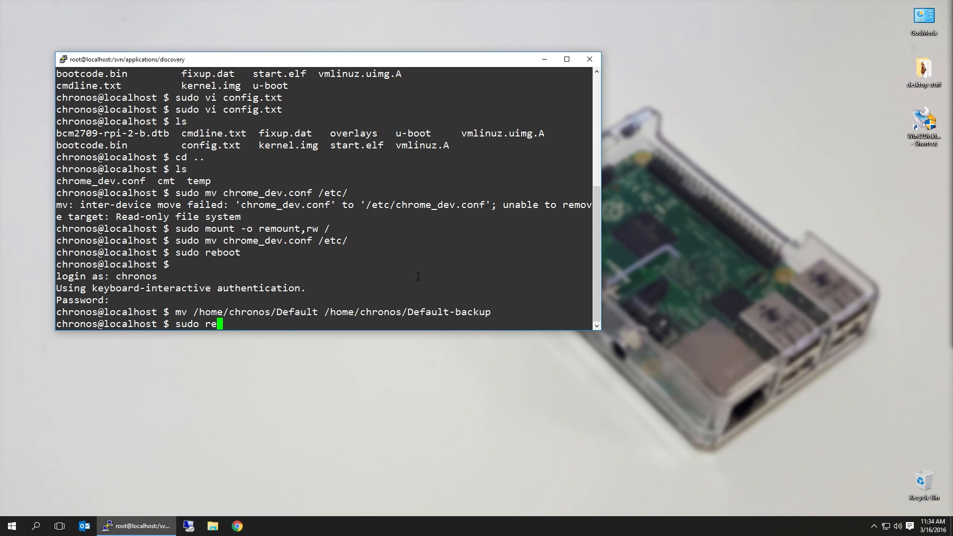
pyautogui.write('boo')
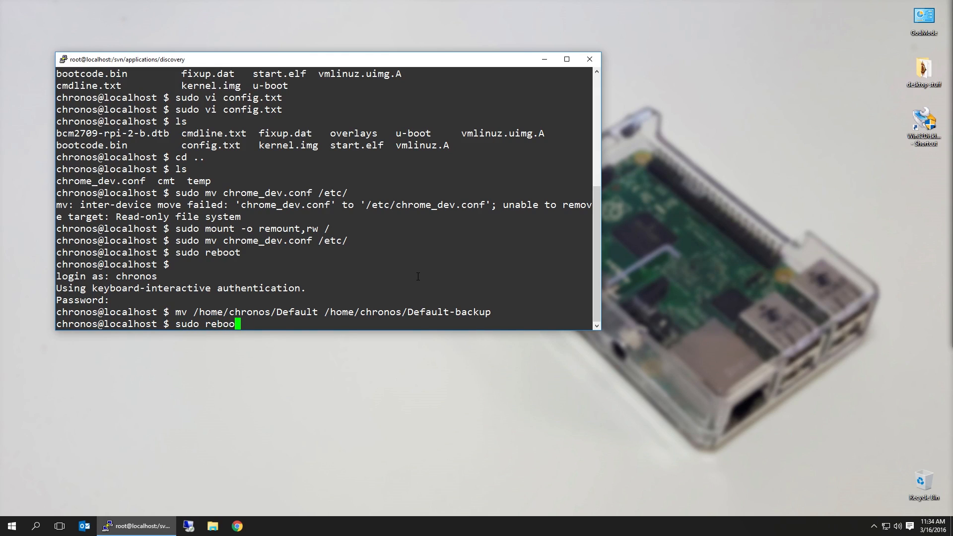